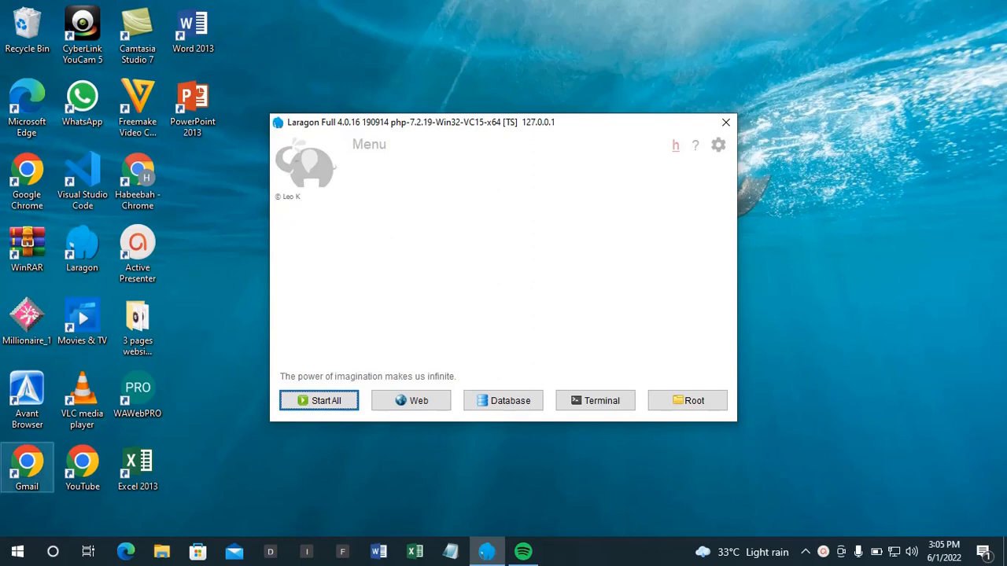
mouse_move(18, 459)
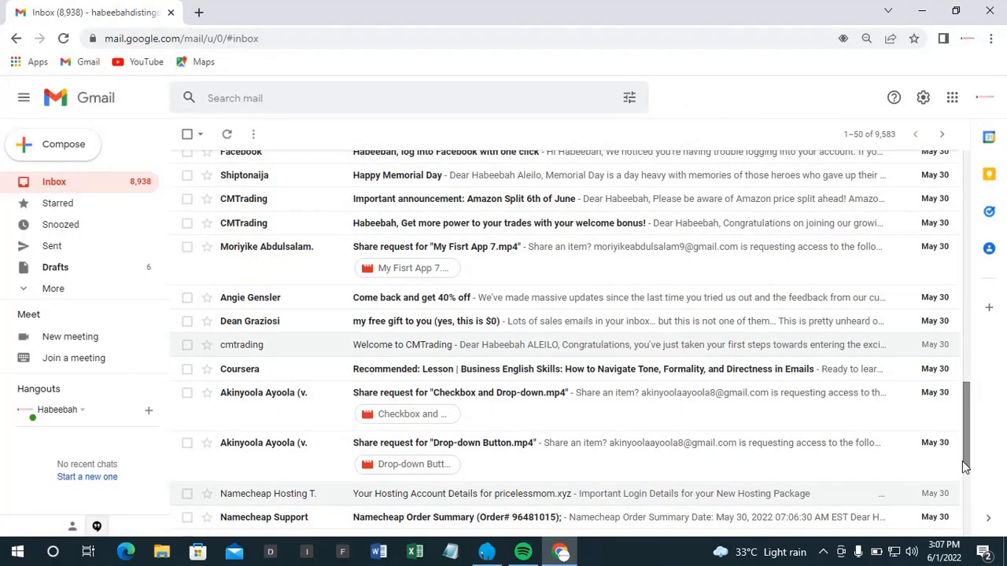
- Scroll the Gmail inbox down to reach the Namecheap hosting messages
scroll("down", 3)
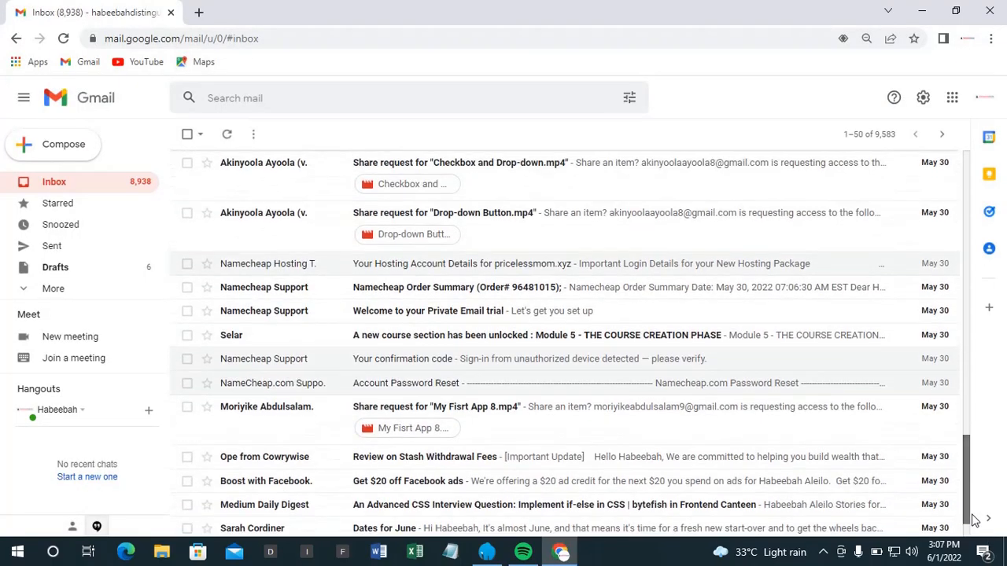
mouse_move(352, 162)
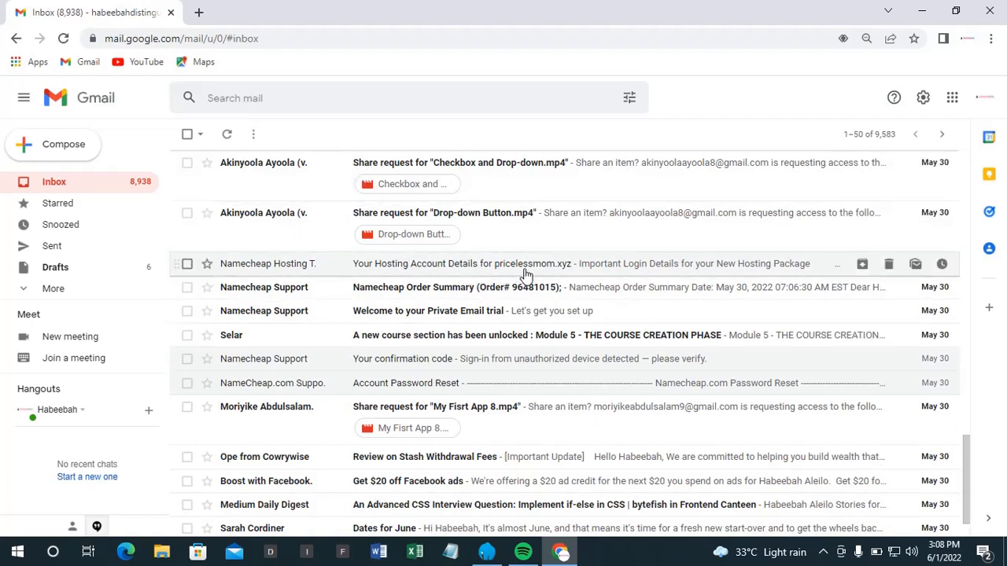
mouse_move(561, 268)
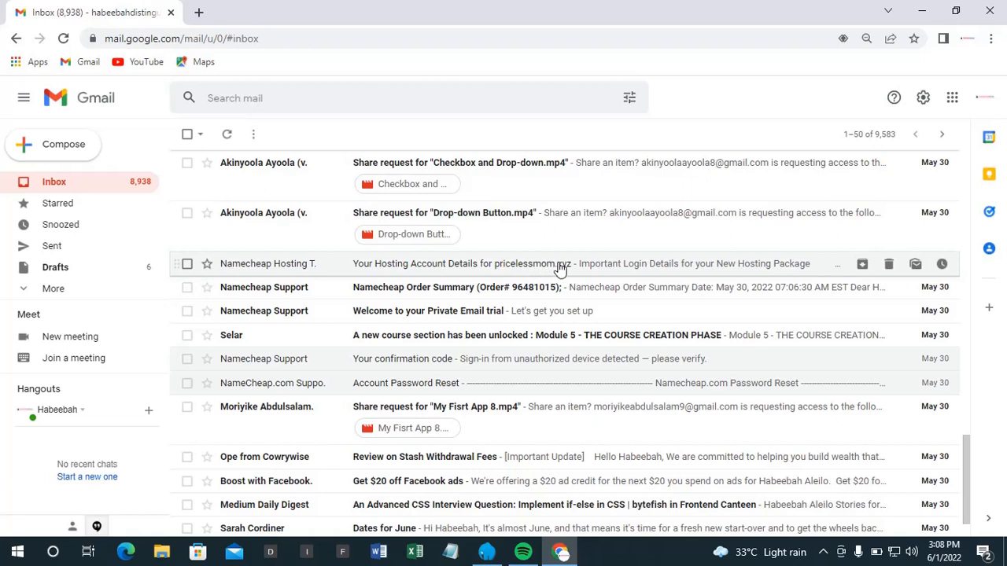
mouse_move(536, 325)
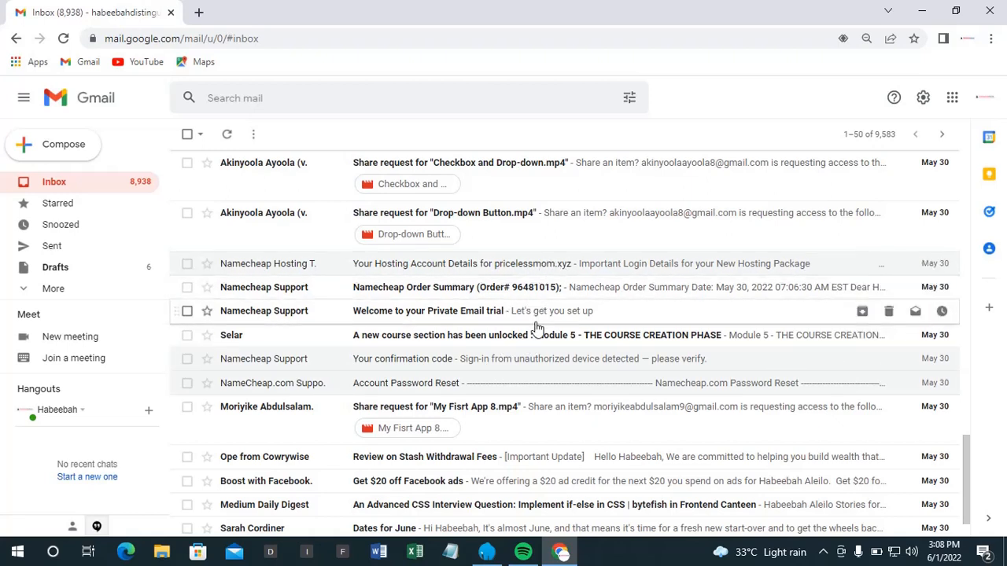
mouse_move(590, 268)
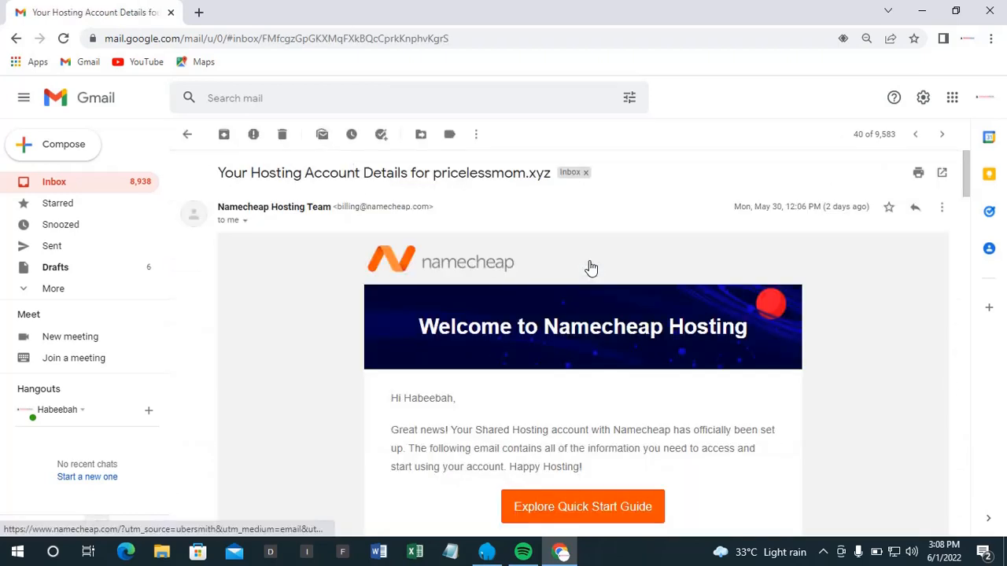
- Scroll the hosting account email down to its cPanel details with login URL and credentials
scroll("down", 3)
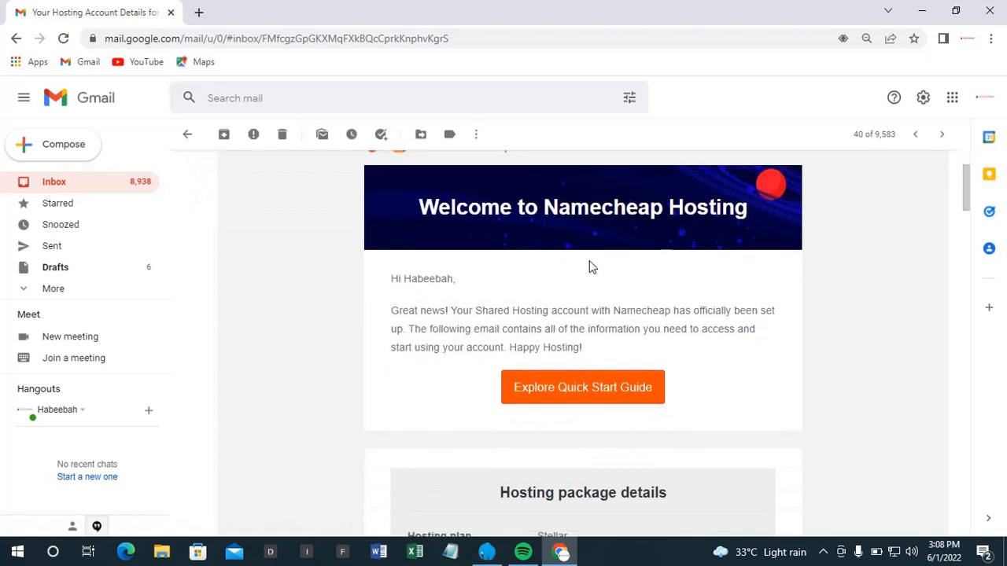
scroll("down", 3)
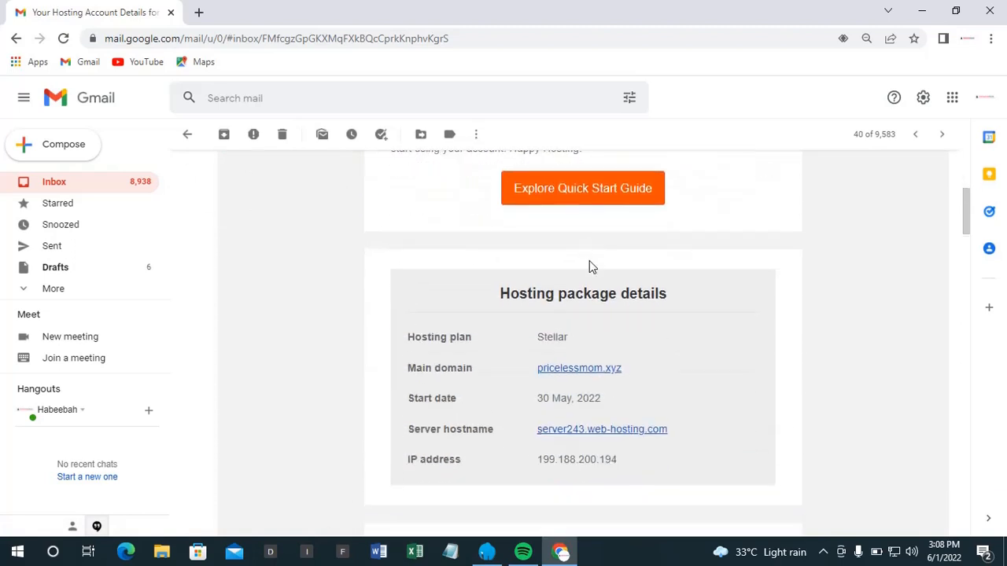
scroll("down", 3)
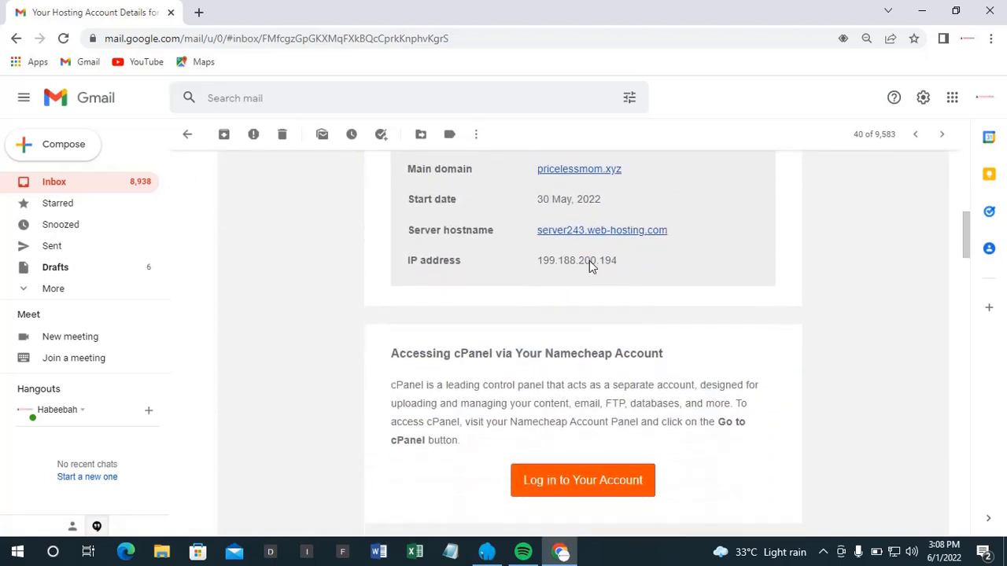
scroll("down", 3)
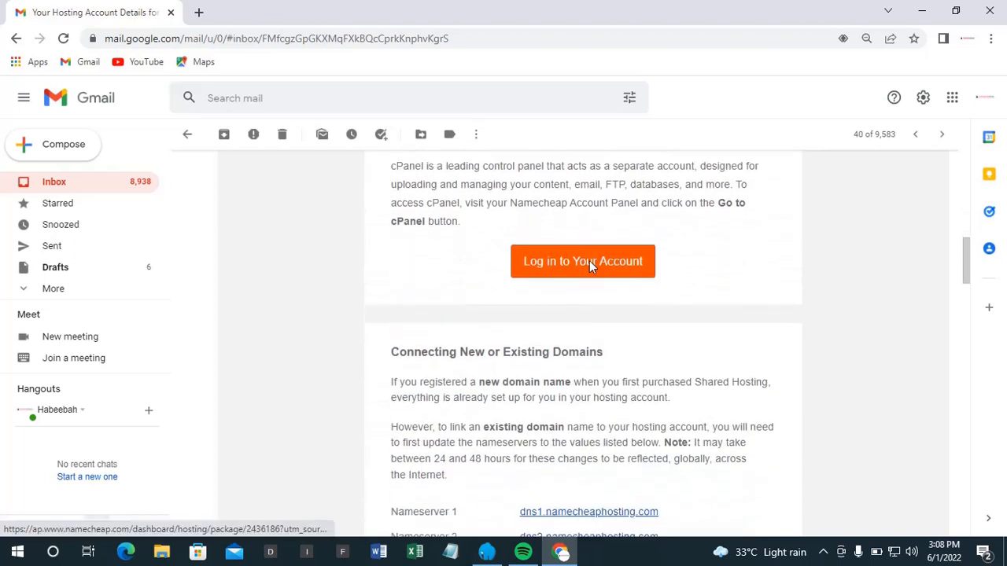
scroll("down", 3)
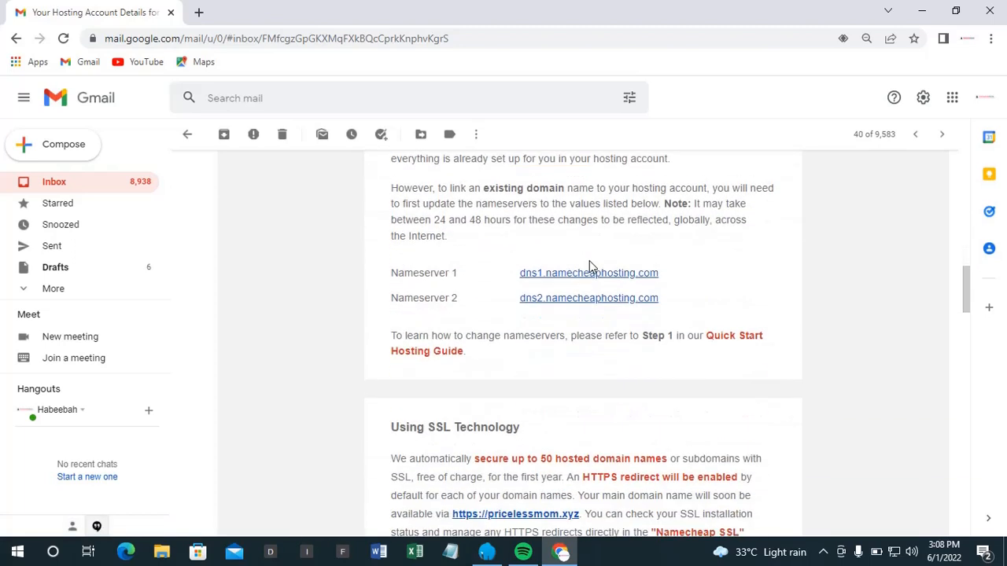
scroll("down", 3)
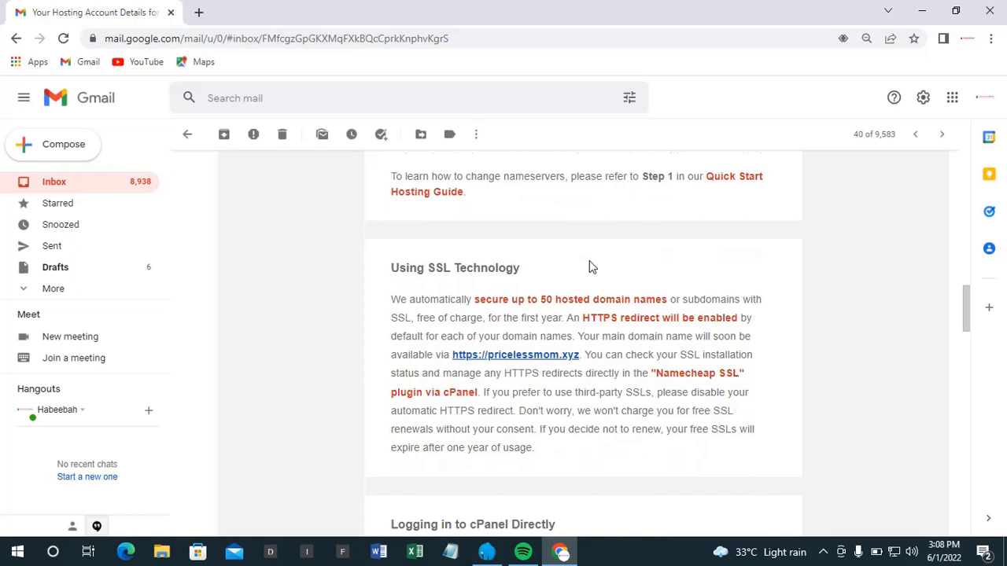
scroll("down", 3)
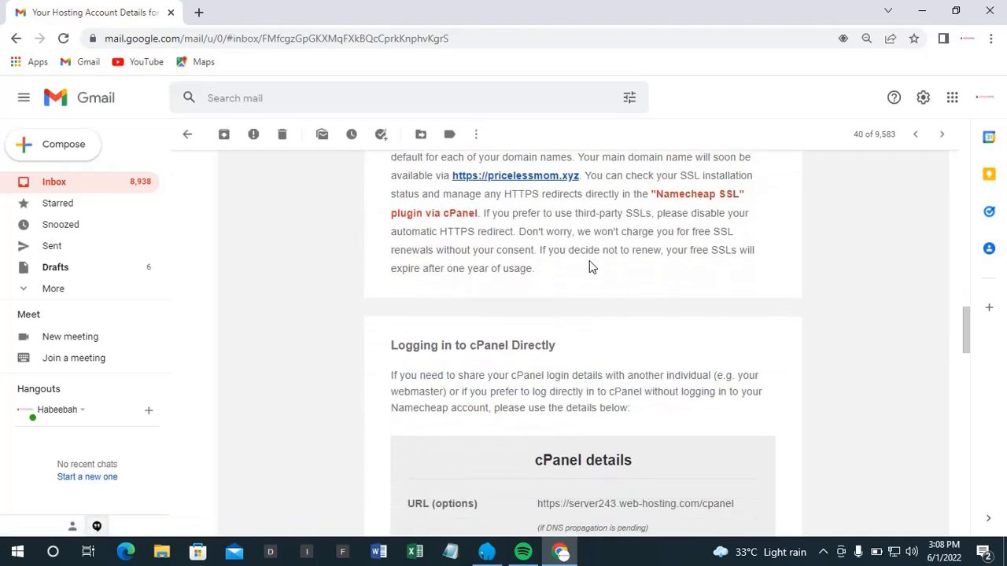
scroll("down", 3)
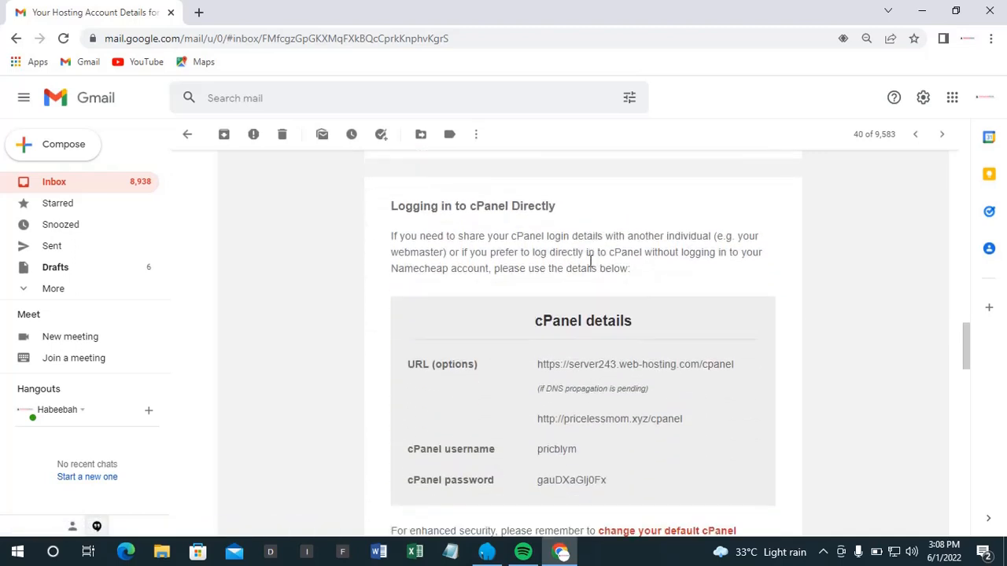
scroll("down", 3)
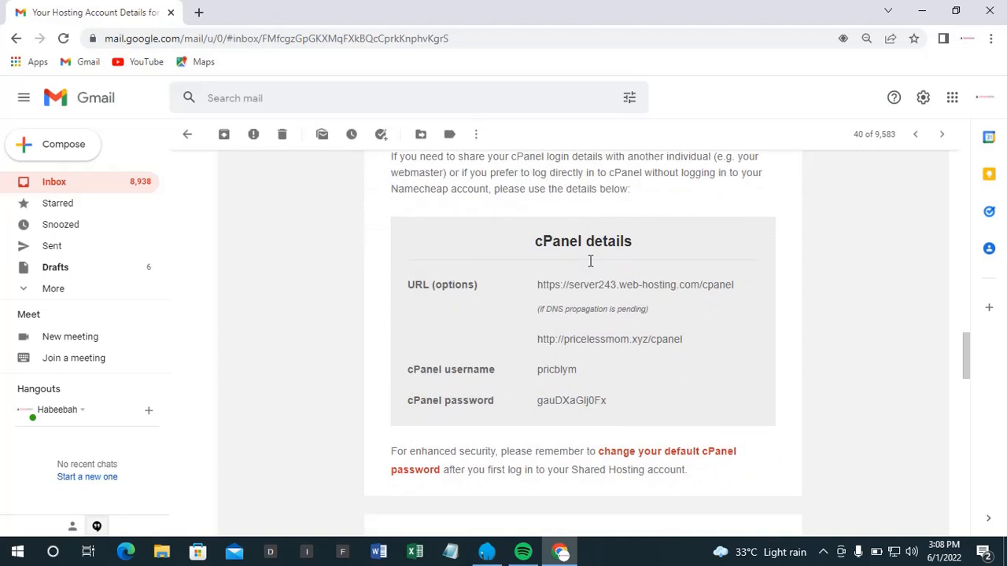
mouse_move(557, 387)
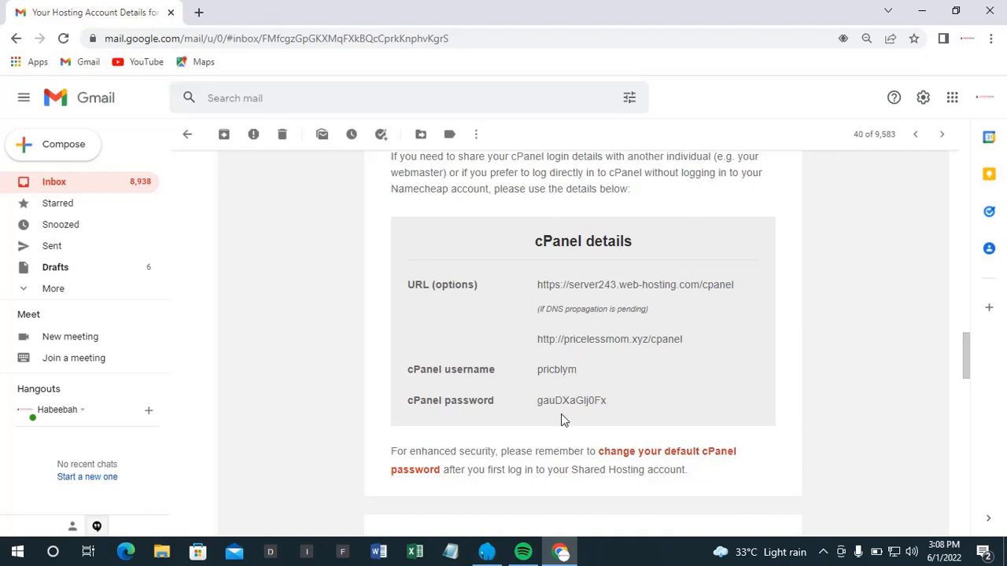
mouse_move(497, 428)
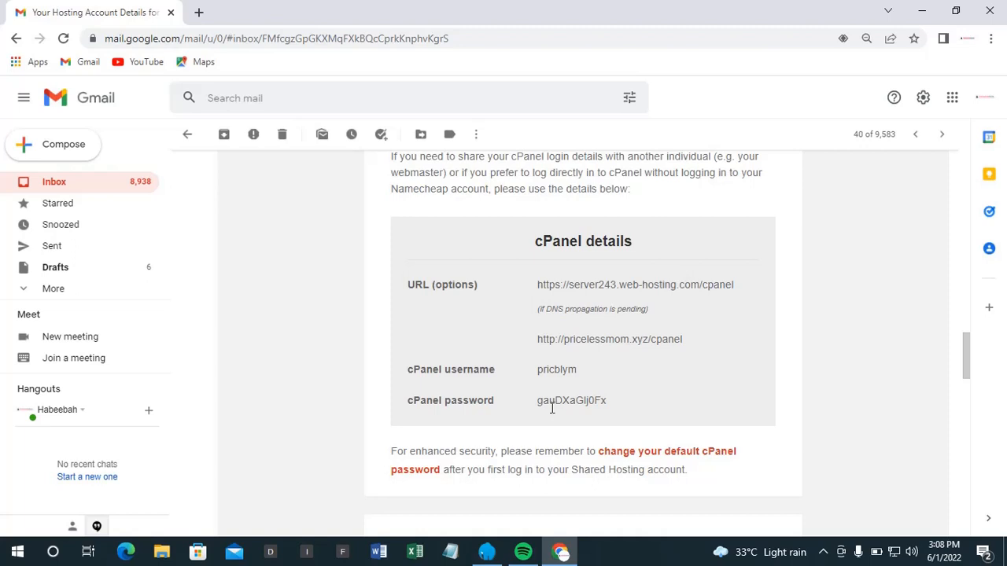
mouse_move(535, 409)
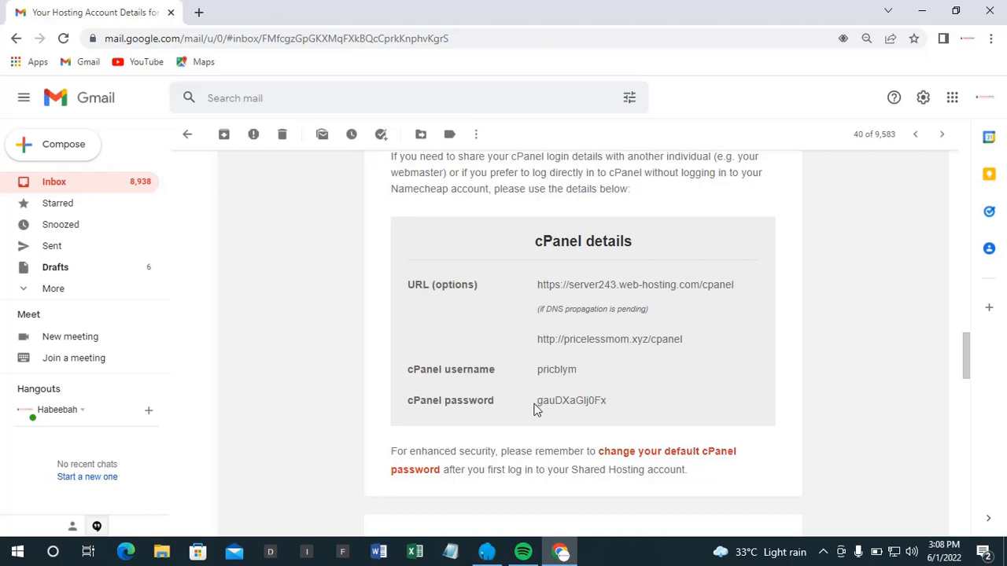
- Select the cPanel password in the email and follow the 'change your default cPanel password' link
double_click(572, 401)
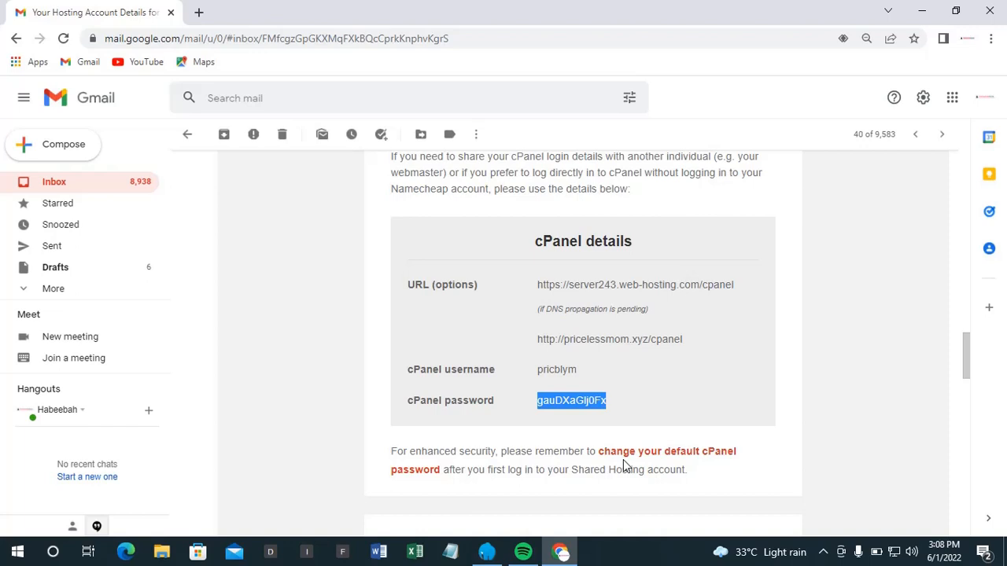
mouse_move(633, 456)
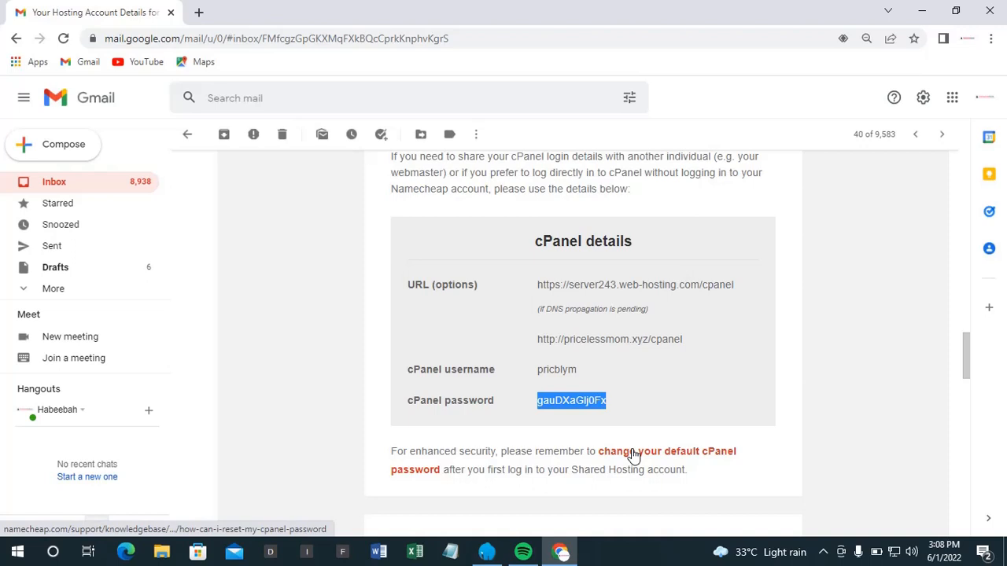
left_click(632, 456)
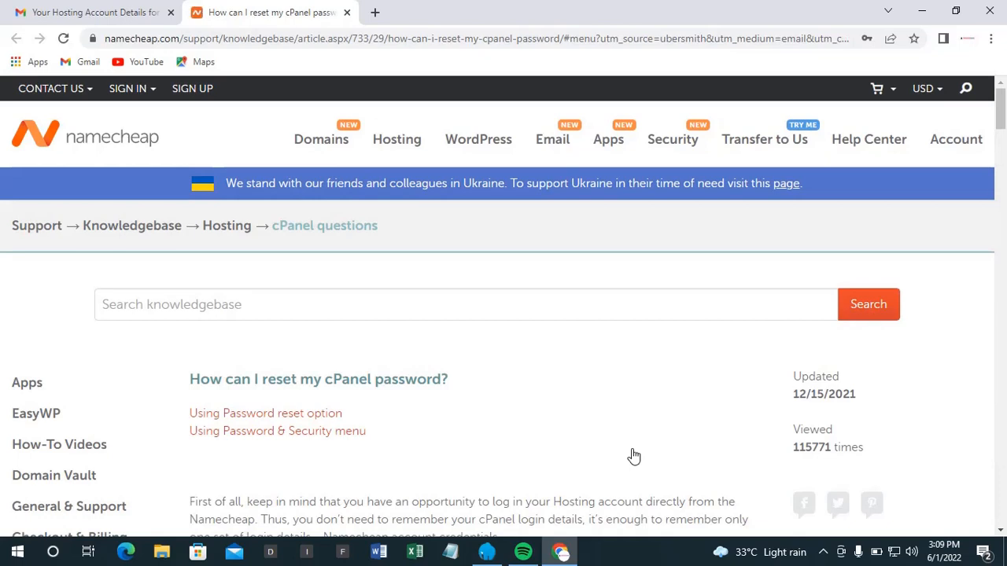
mouse_move(592, 475)
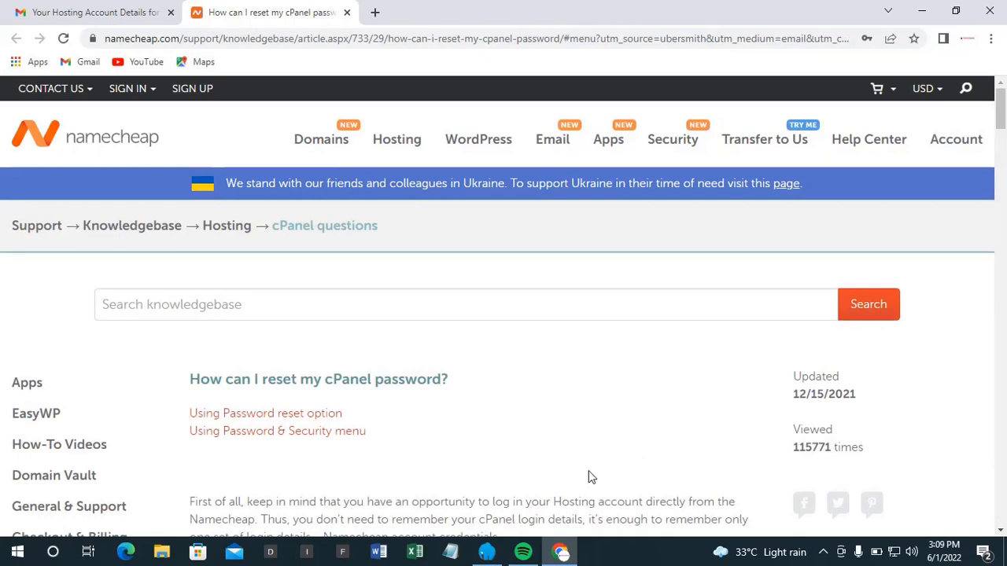
- Scroll the knowledgebase article to step 1 showing the cPanel login page's Reset Password link
scroll("down", 3)
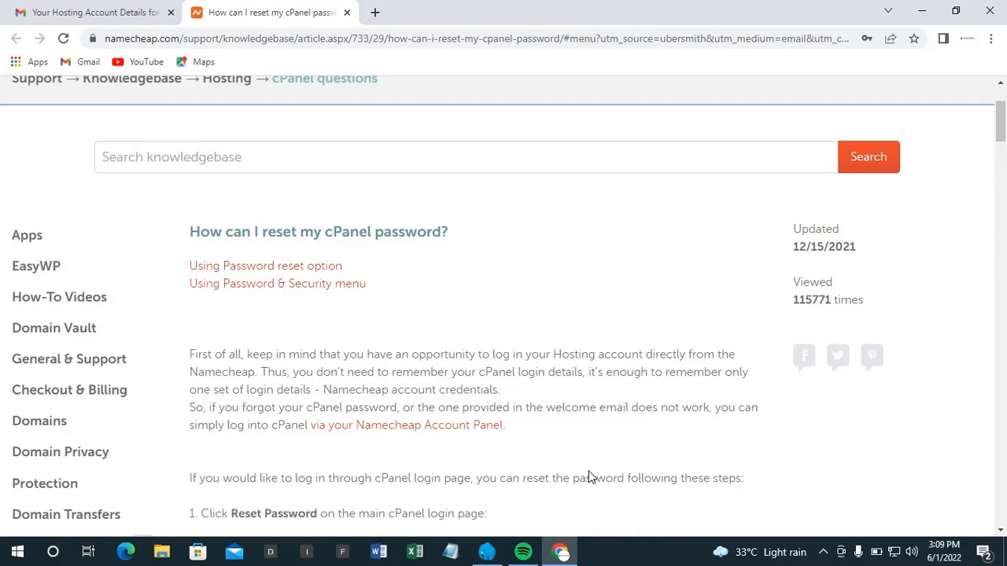
scroll("down", 3)
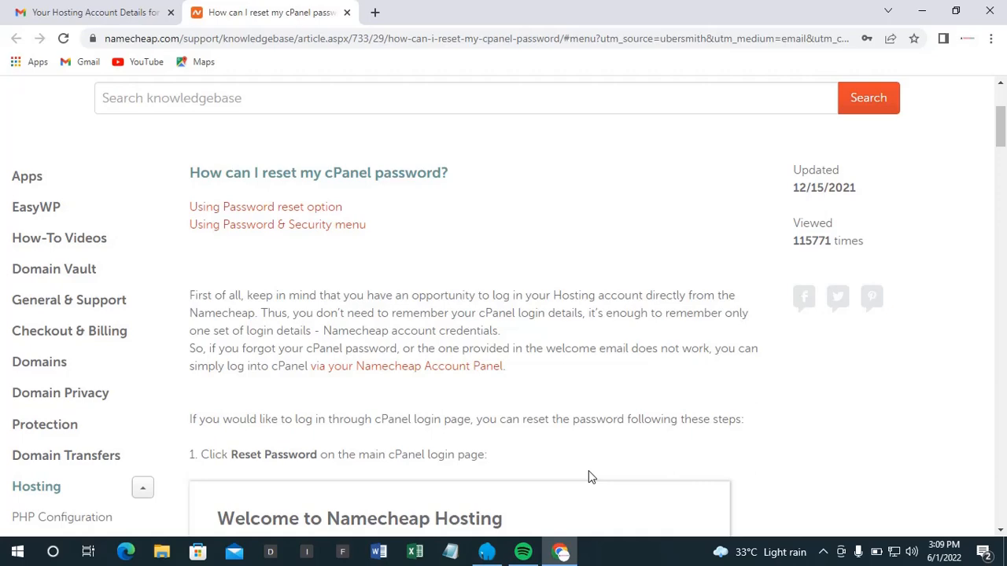
scroll("down", 3)
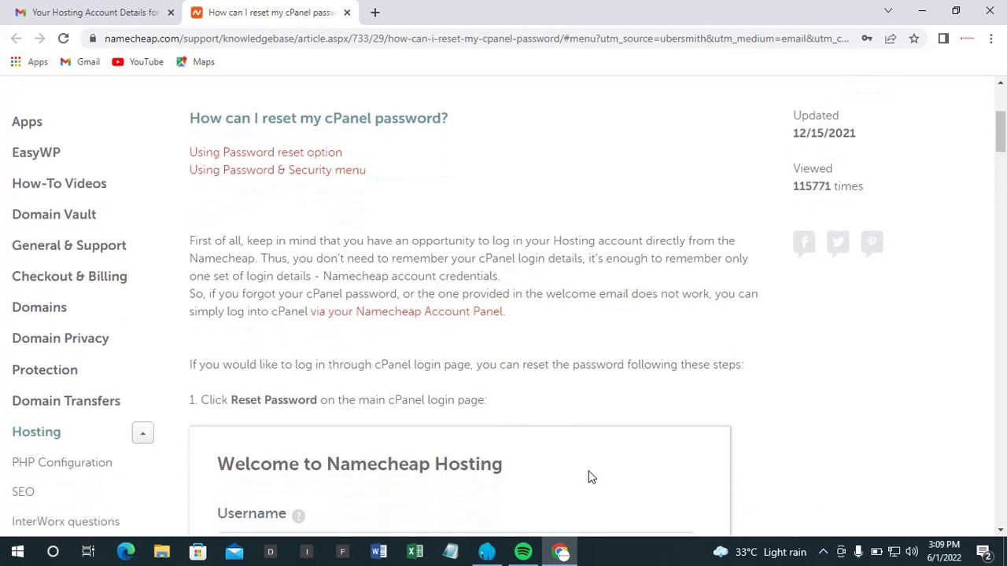
scroll("down", 3)
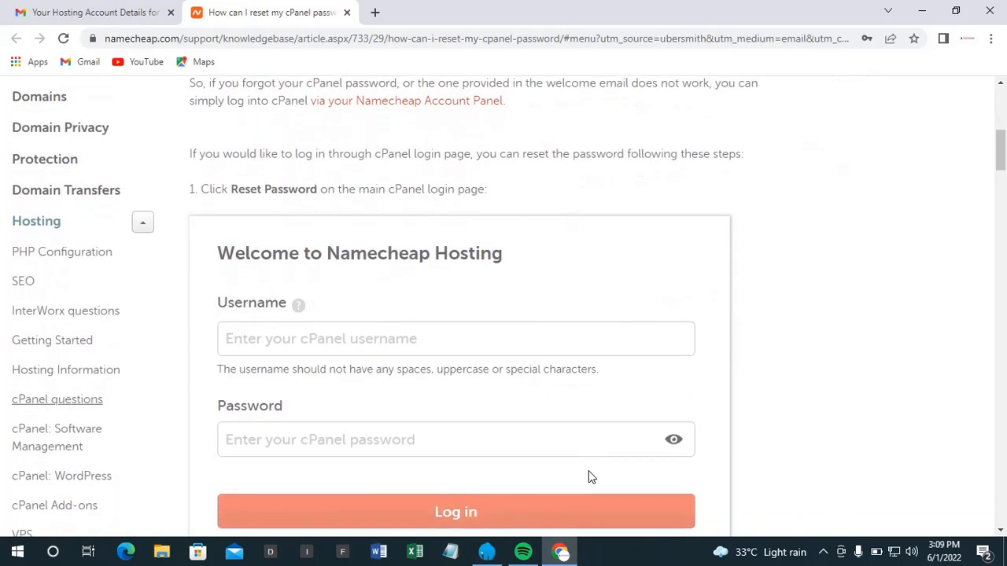
scroll("down", 3)
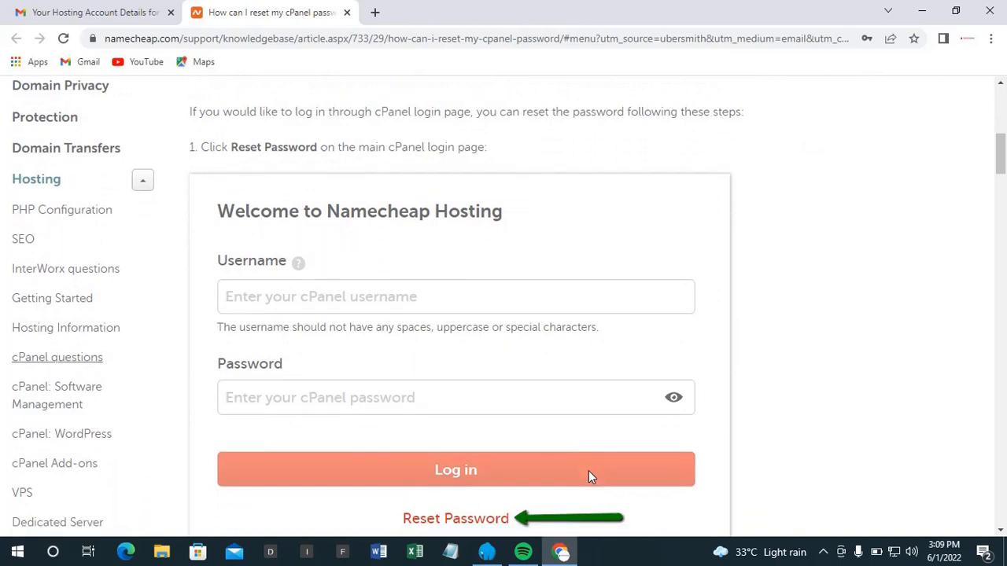
scroll("down", 3)
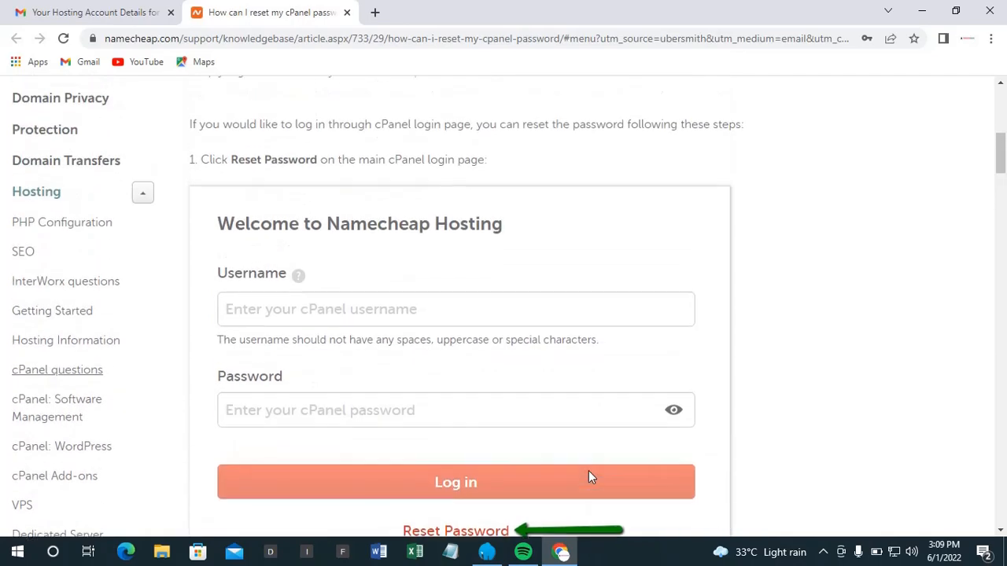
scroll("up", 3)
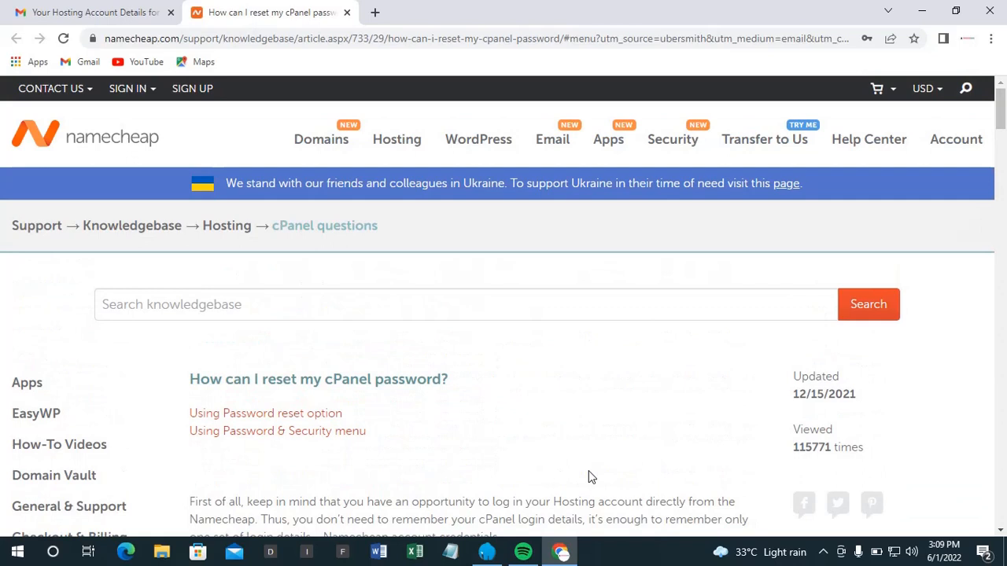
mouse_move(550, 441)
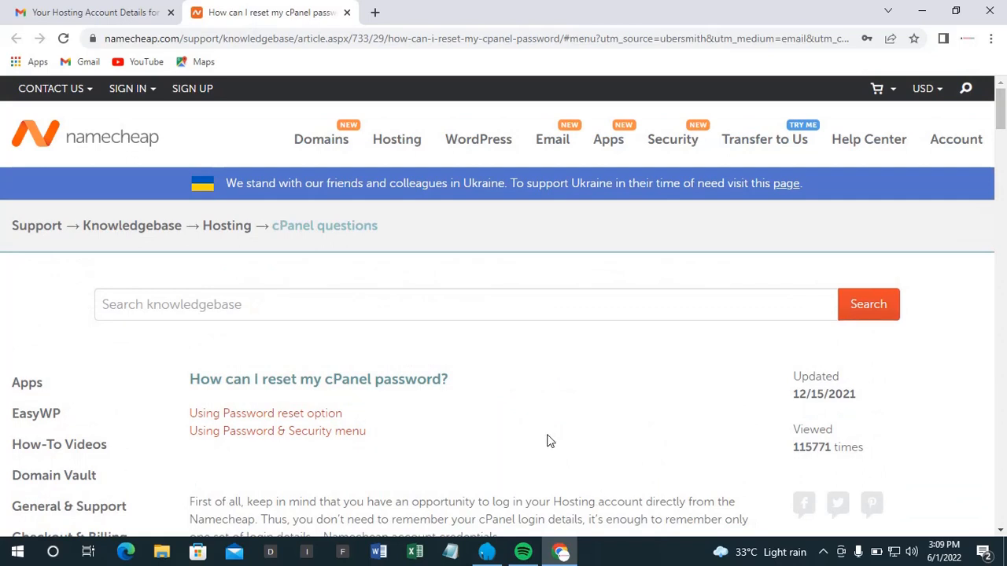
mouse_move(479, 477)
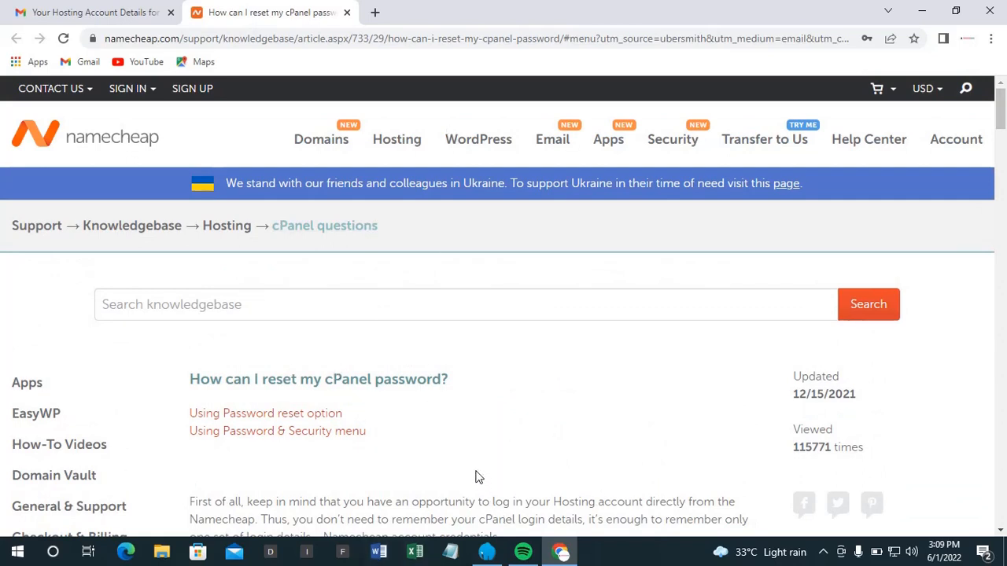
left_click(868, 304)
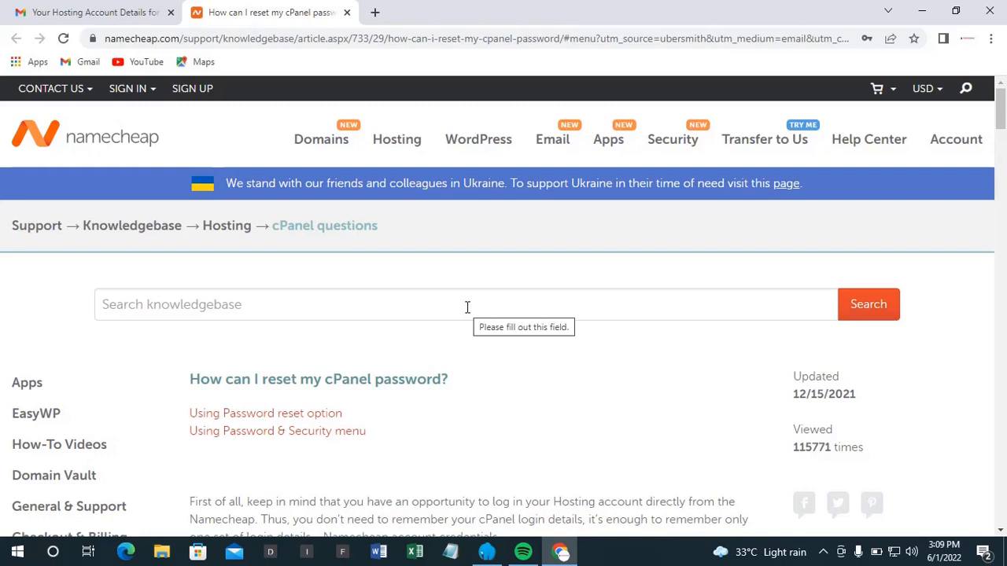
mouse_move(140, 110)
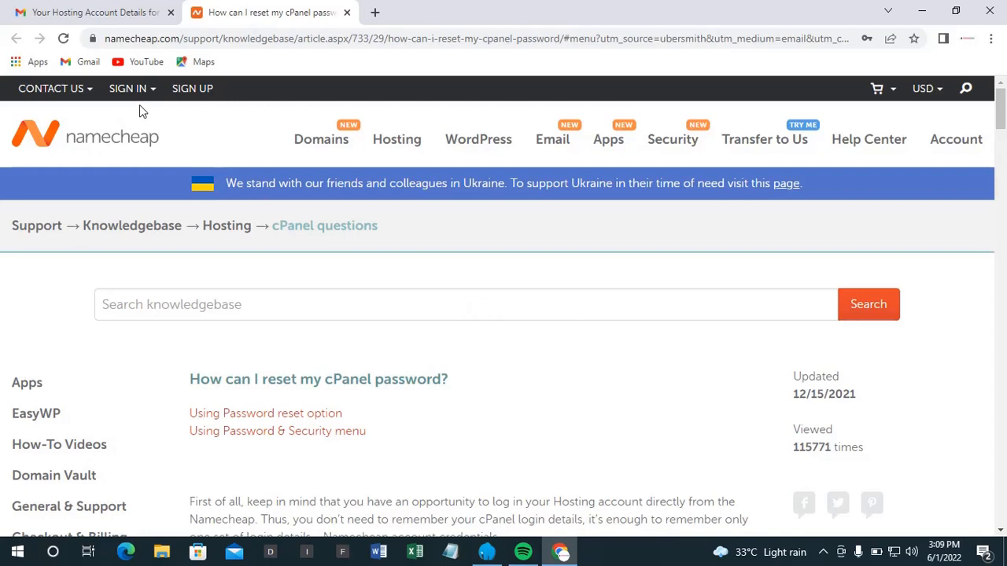
- Sign in to the Namecheap account with Chrome's saved credentials, reaching the dashboard
left_click(127, 88)
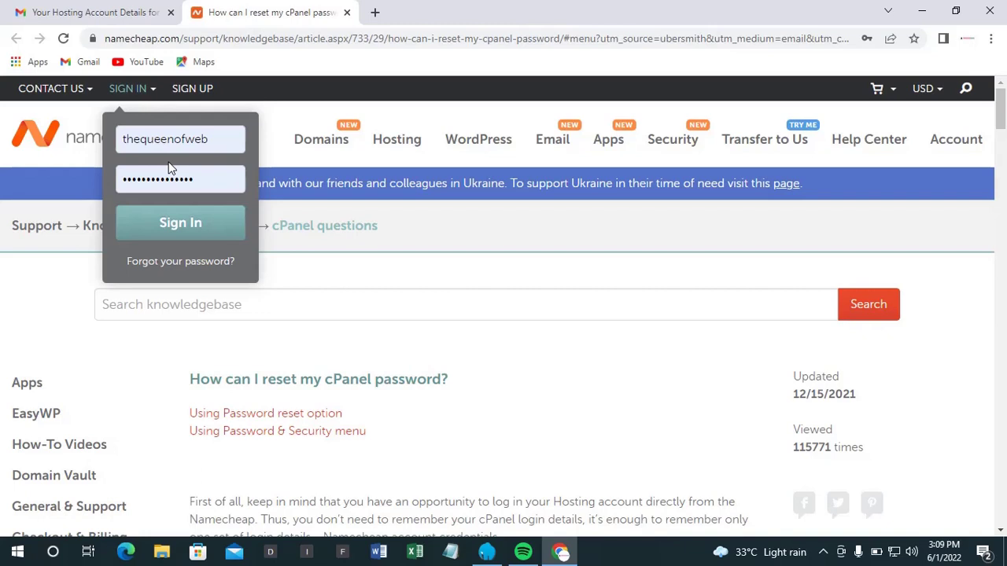
left_click(179, 223)
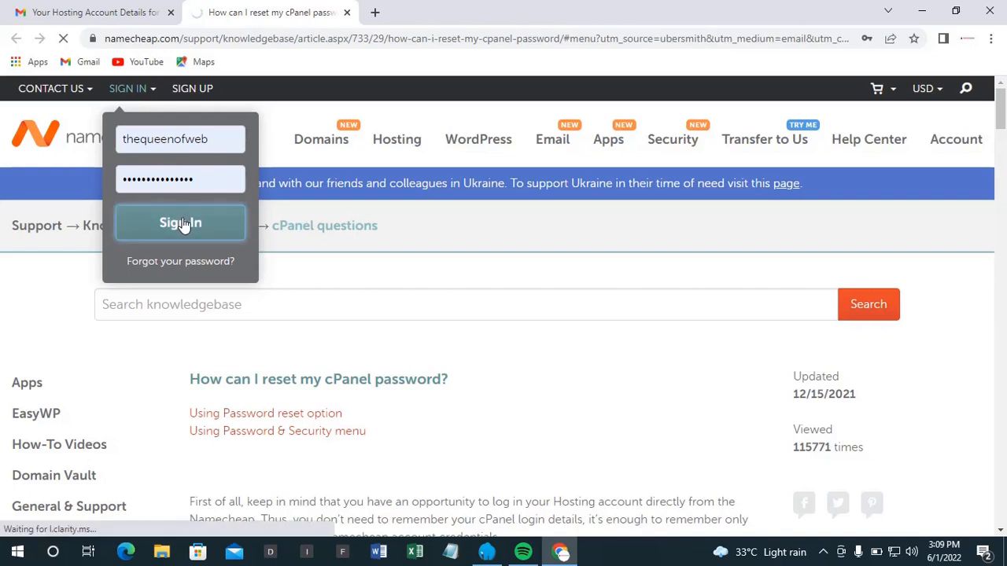
left_click(179, 223)
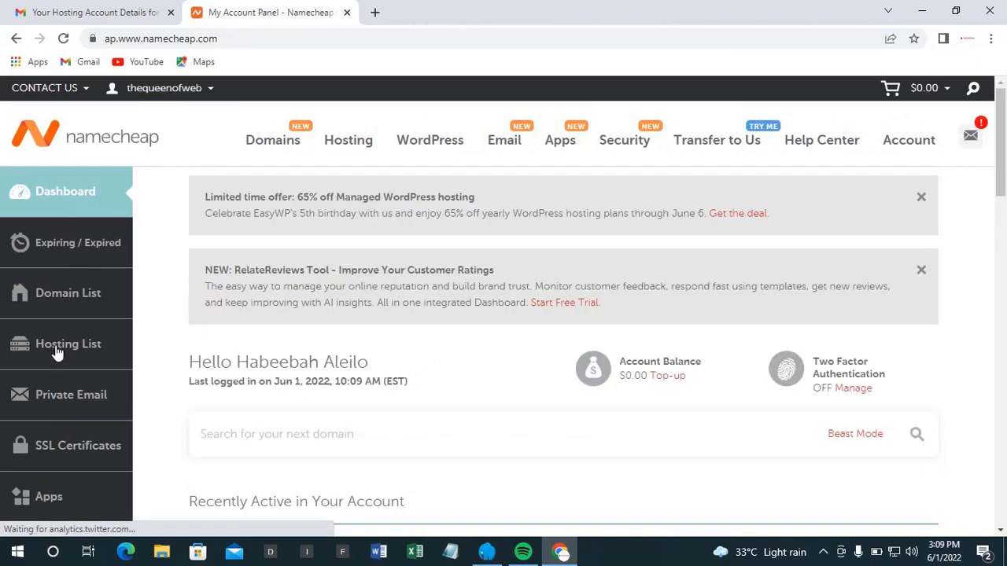
- Go to Hosting List and launch cPanel for pricelessmom.xyz in a new tab
left_click(69, 343)
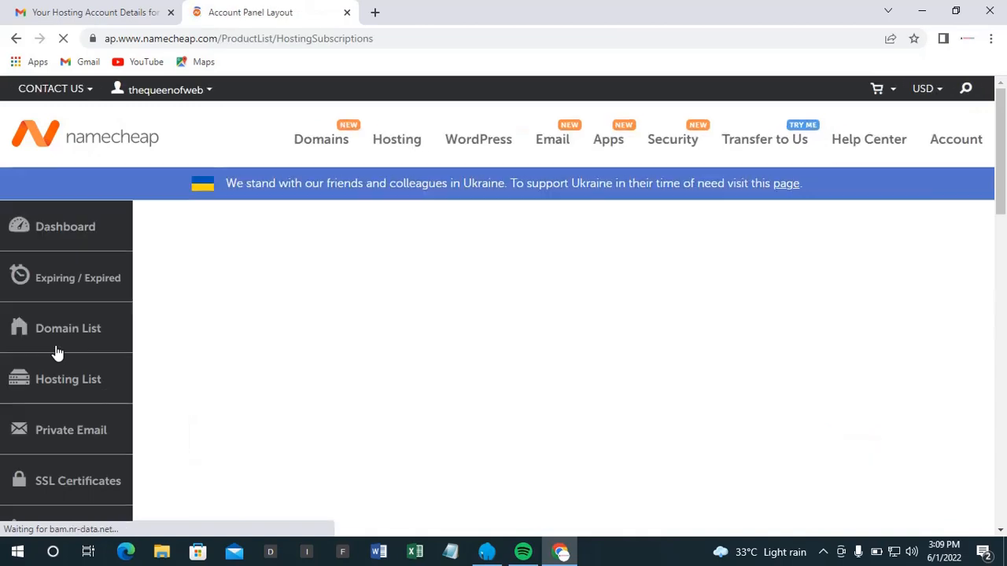
left_click(69, 380)
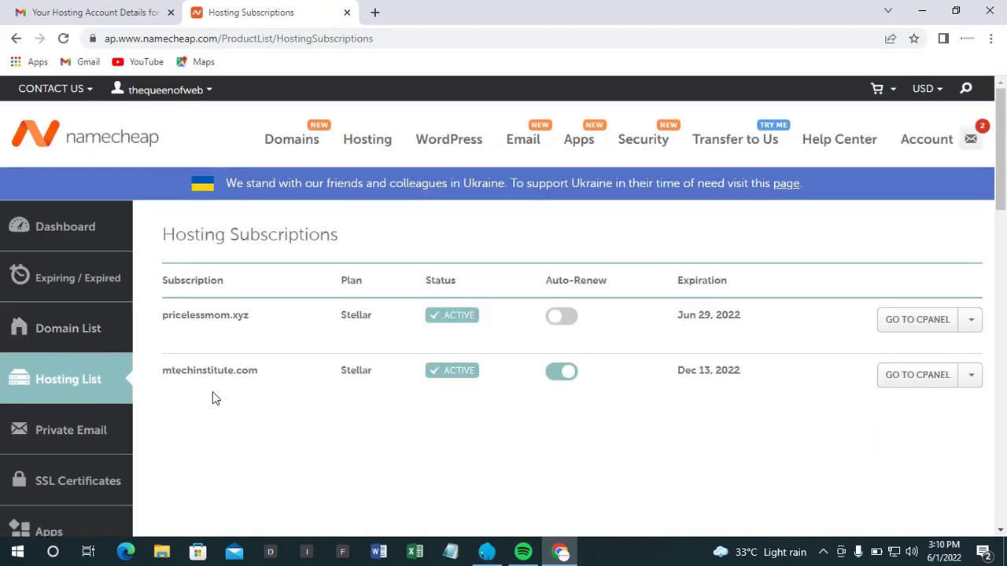
mouse_move(695, 483)
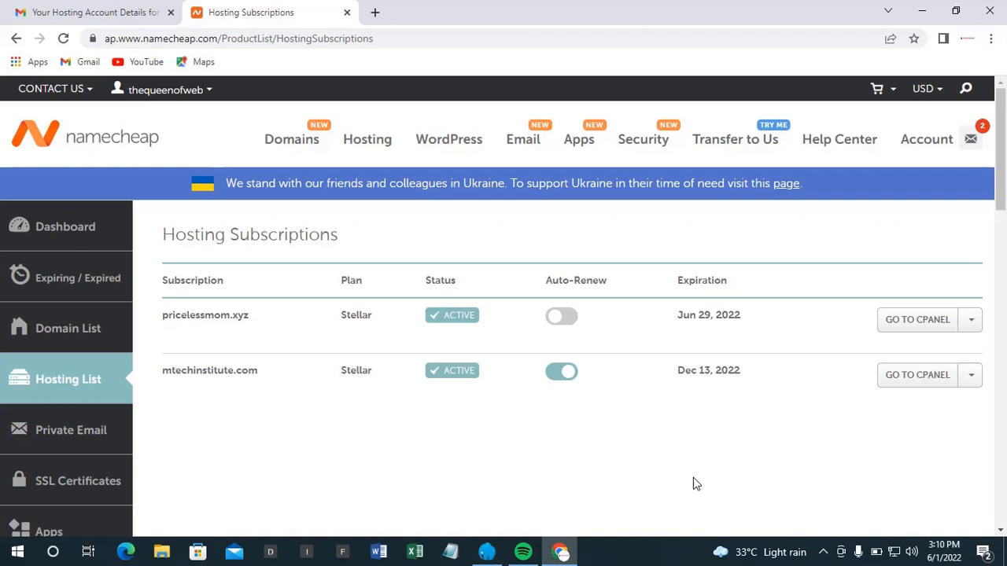
mouse_move(815, 372)
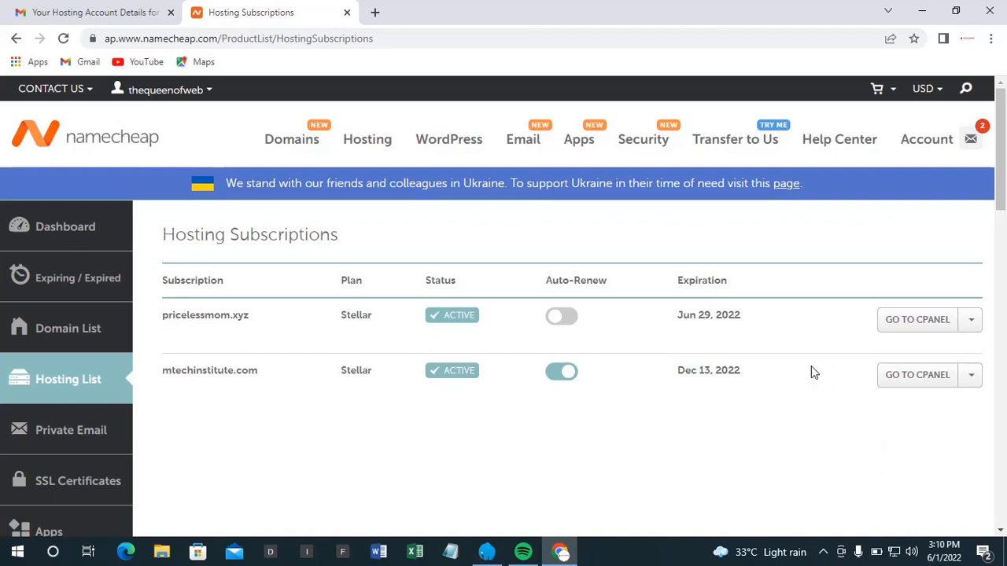
left_click(916, 320)
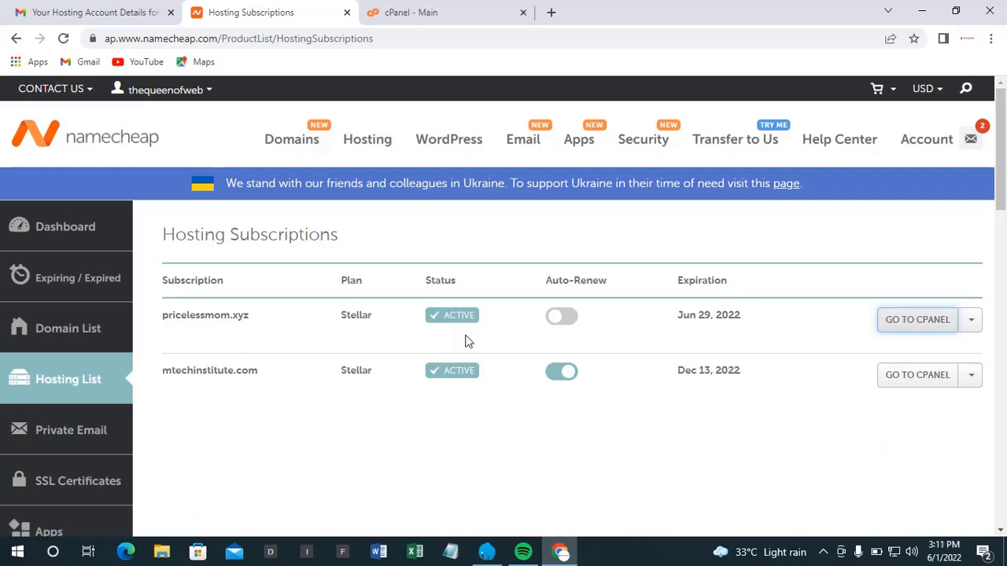
mouse_move(940, 332)
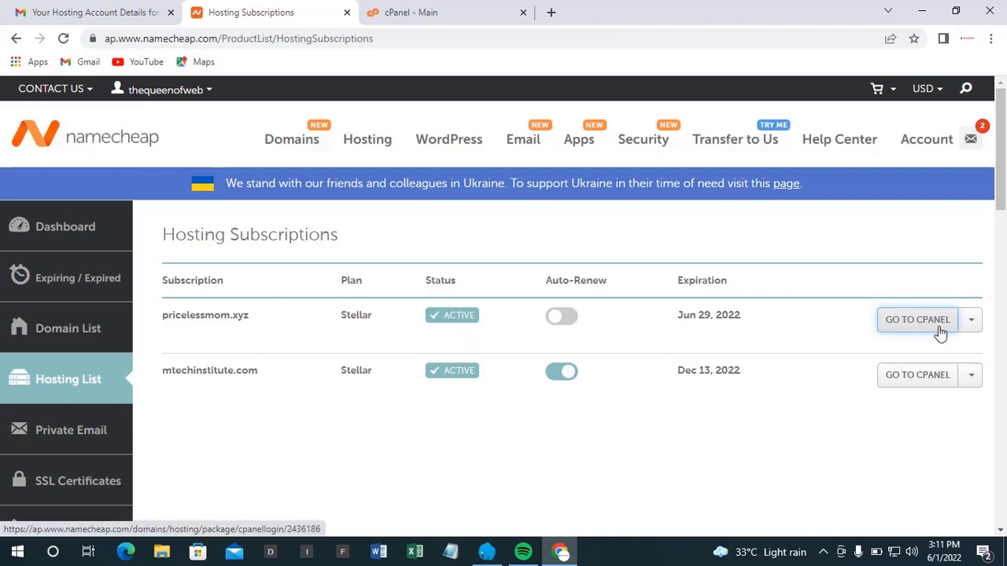
left_click(915, 319)
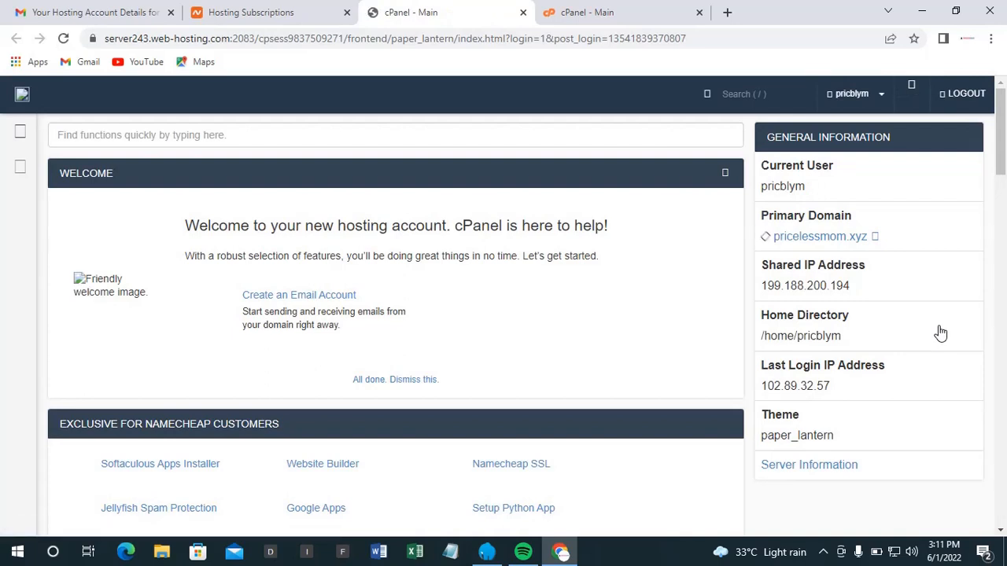
mouse_move(941, 332)
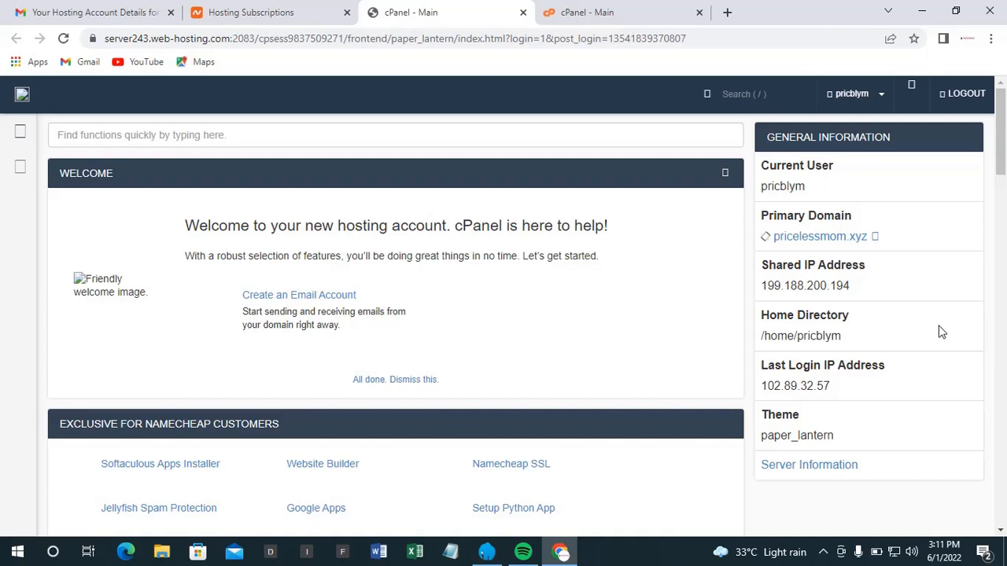
mouse_move(617, 170)
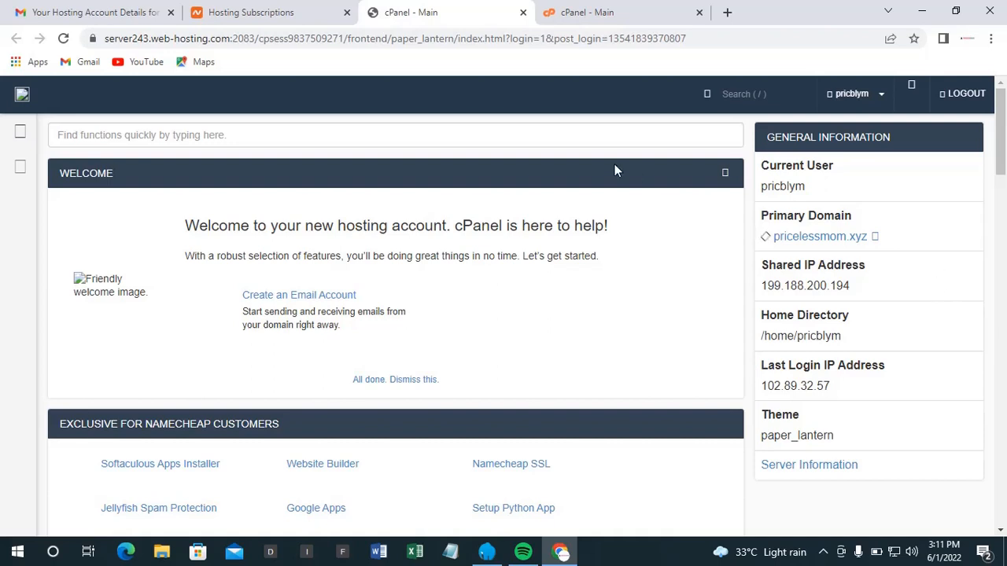
mouse_move(549, 169)
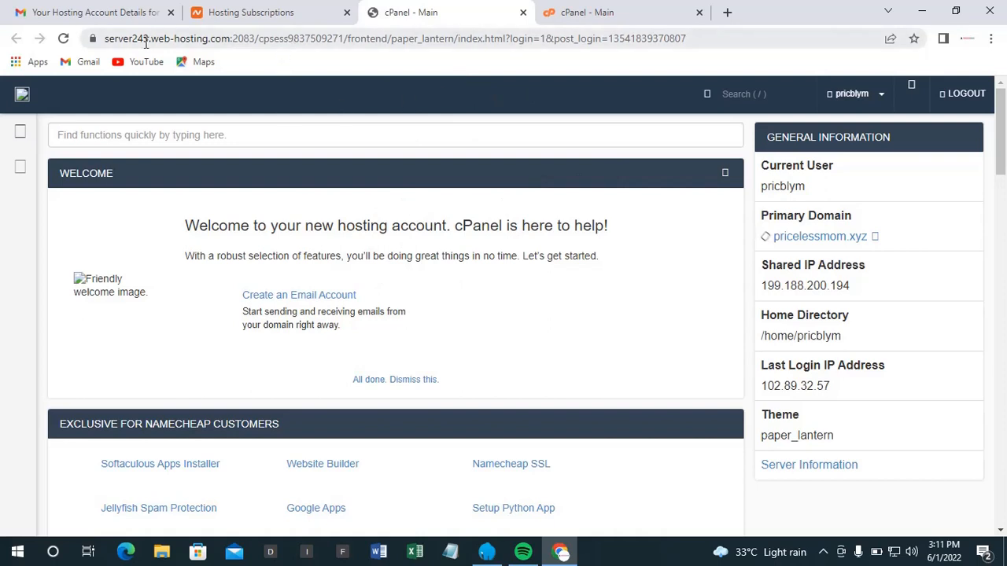
mouse_move(250, 192)
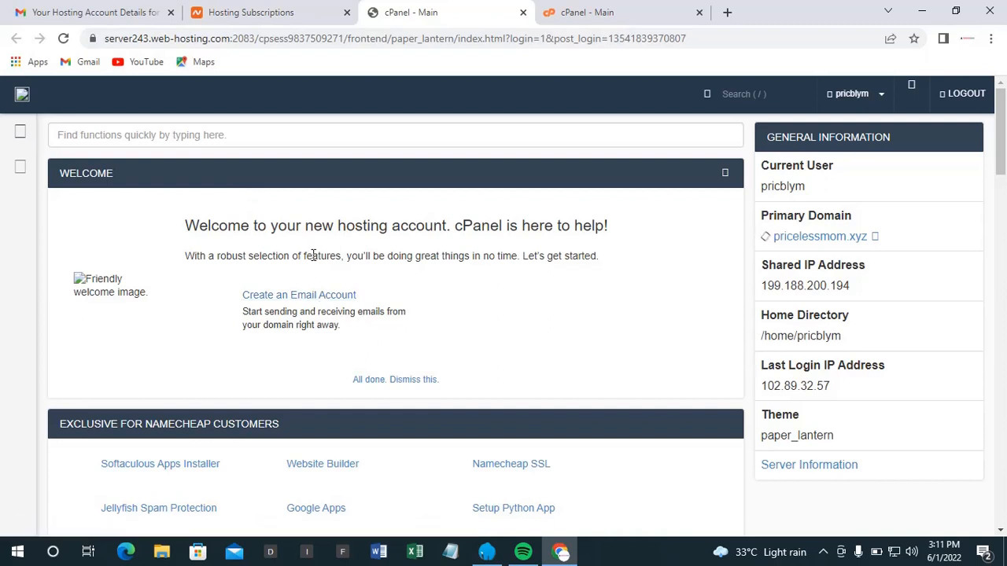
mouse_move(513, 204)
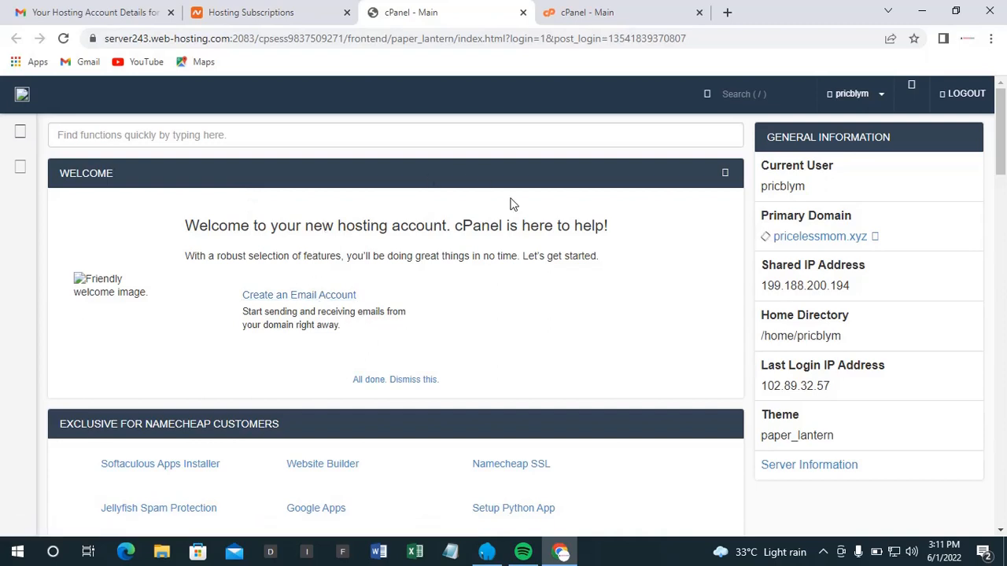
mouse_move(557, 191)
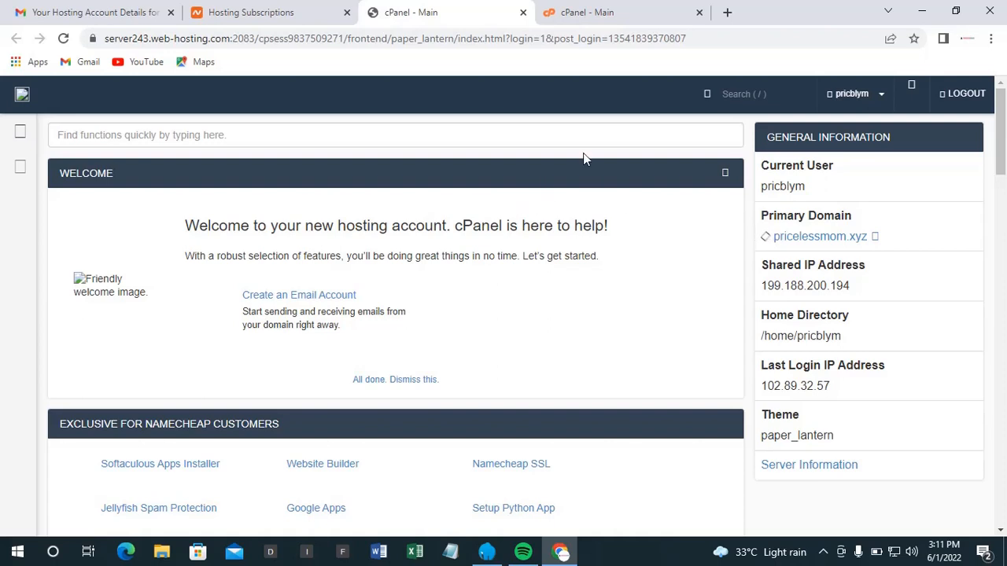
- Launch File Manager from cPanel's Files section, landing on the cPanel login page
scroll("down", 3)
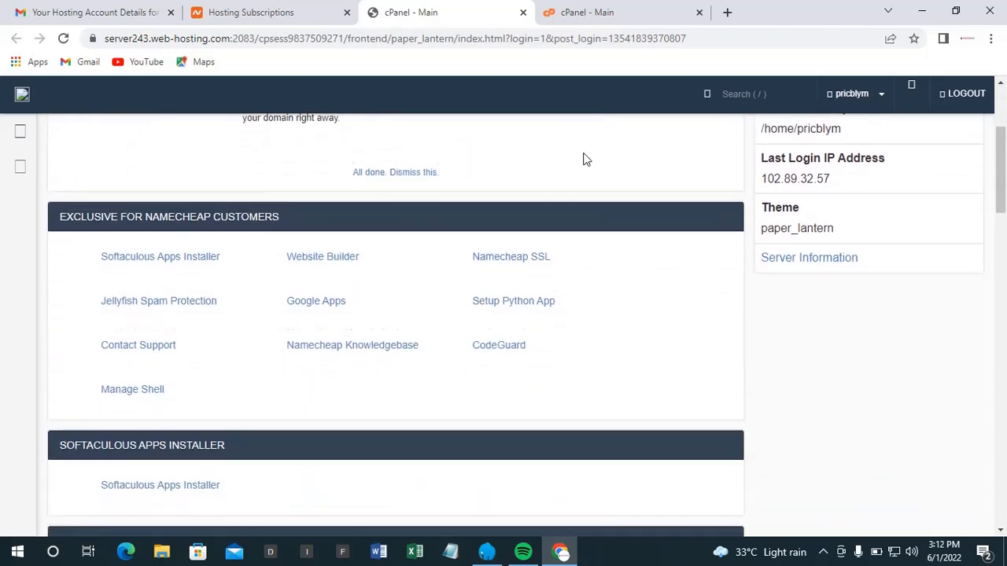
scroll("down", 3)
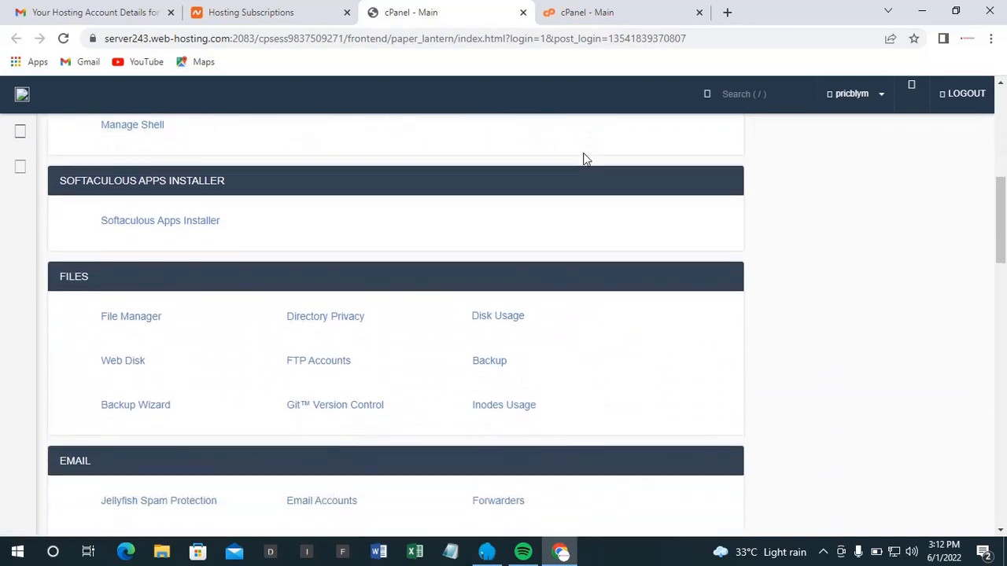
scroll("down", 3)
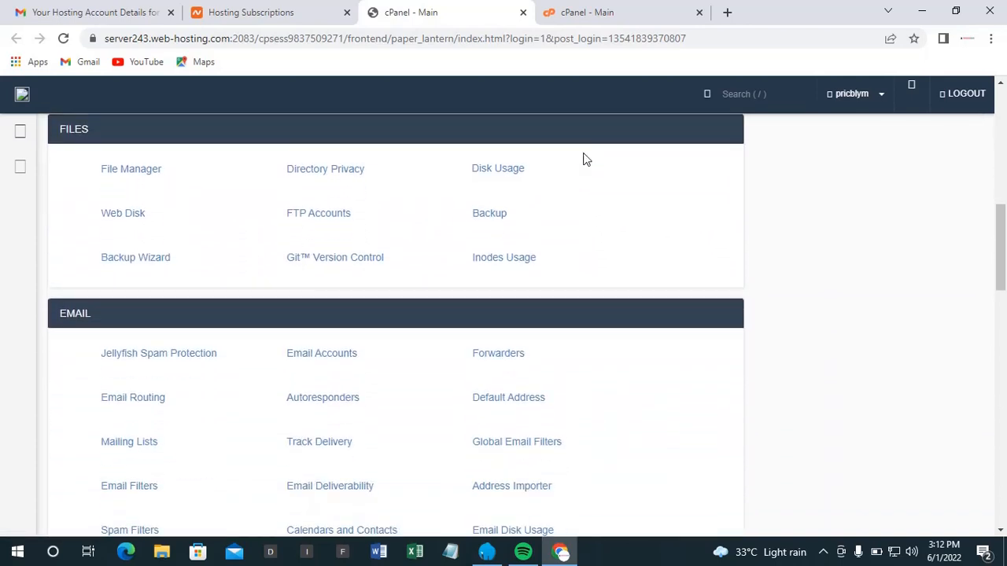
mouse_move(120, 172)
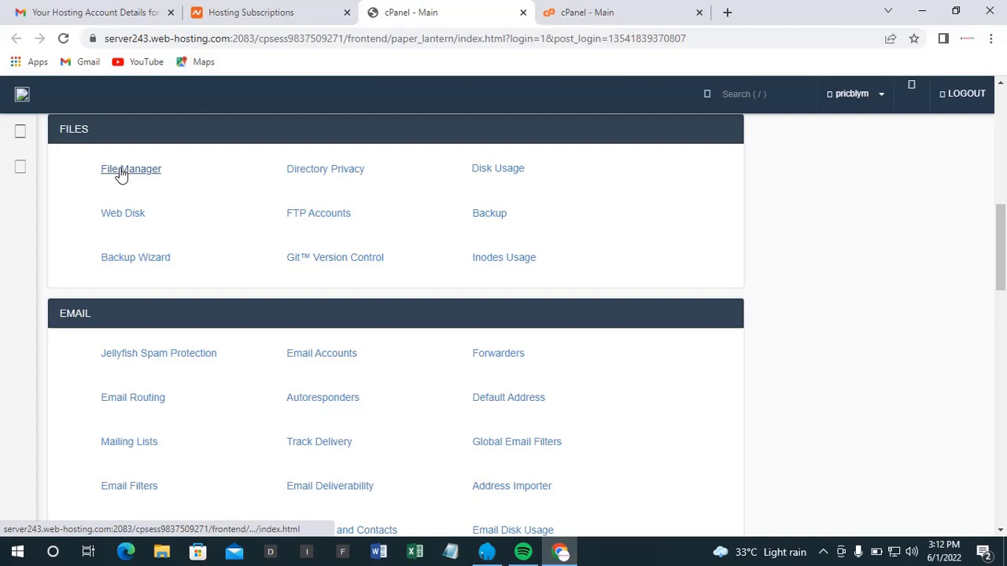
left_click(130, 169)
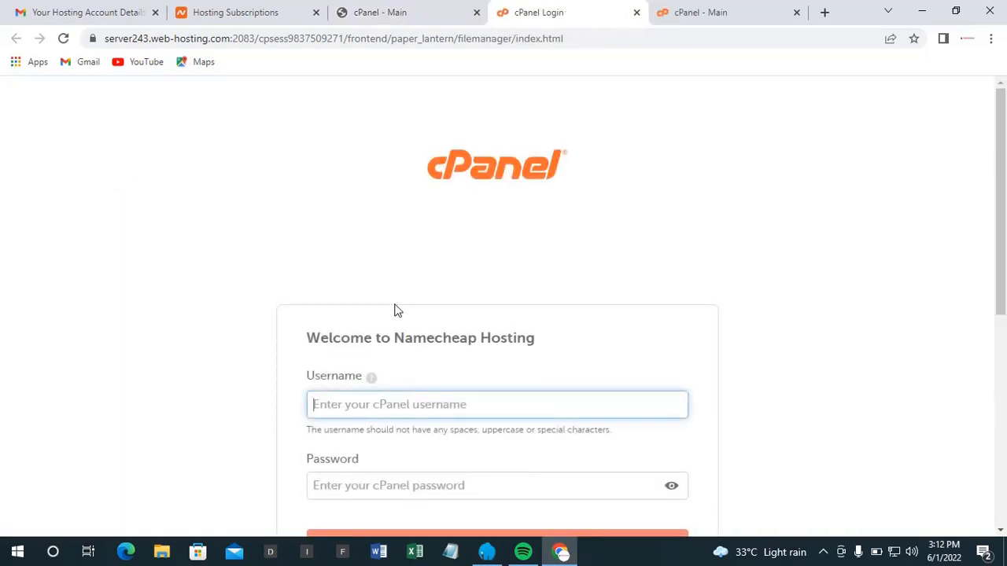
- Follow the Reset Password link on the cPanel login page to reach the username prompt
left_click(497, 404)
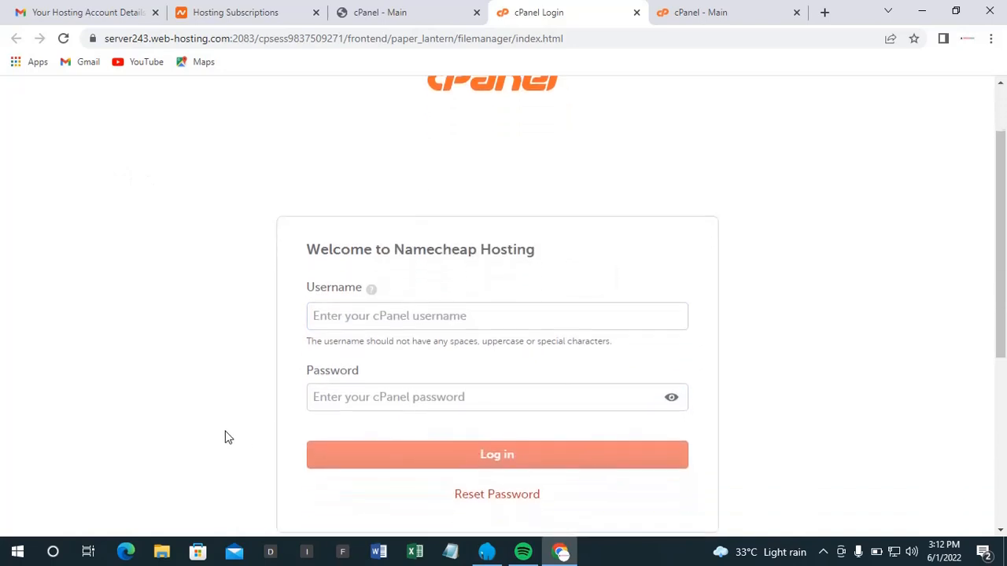
scroll("down", 3)
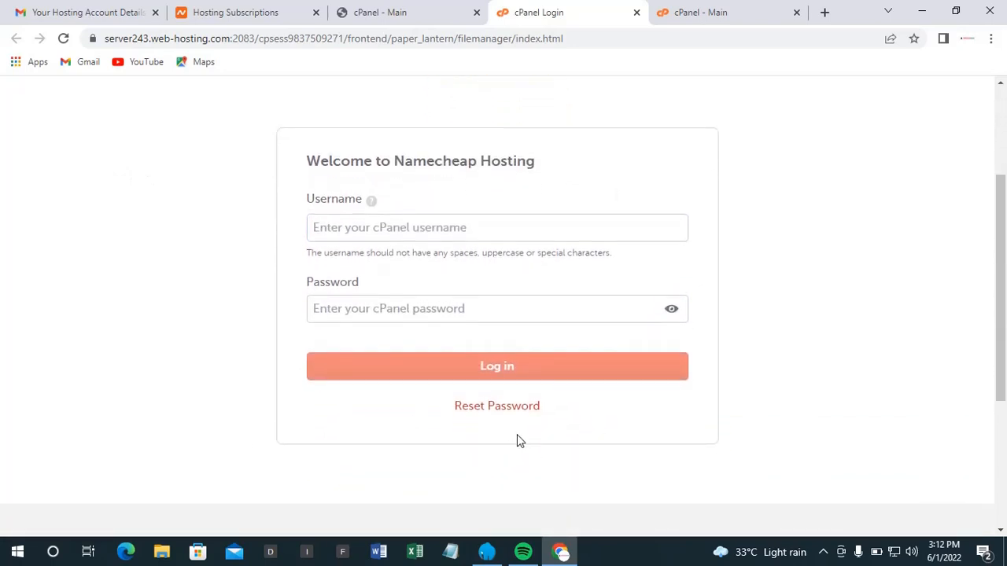
mouse_move(497, 409)
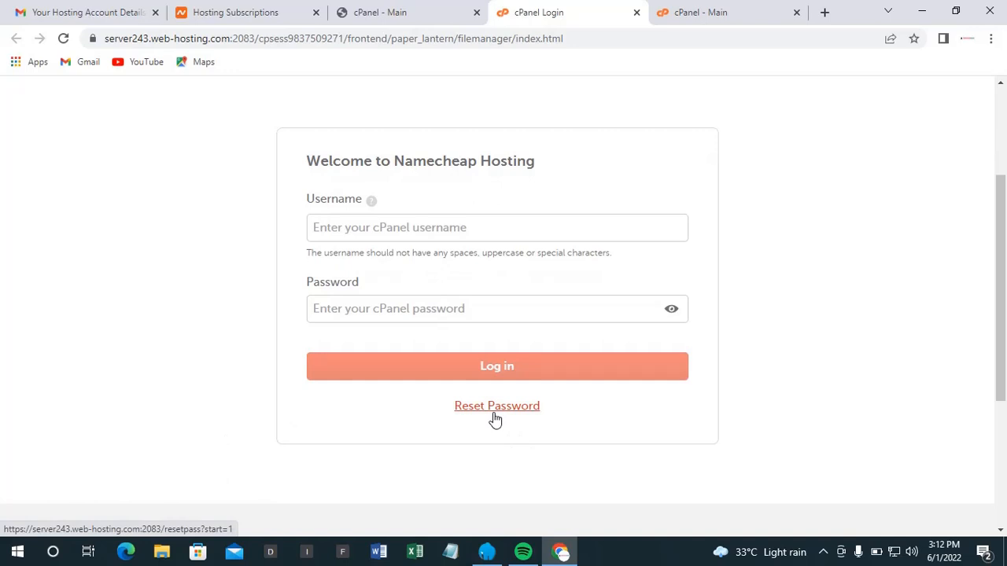
mouse_move(494, 417)
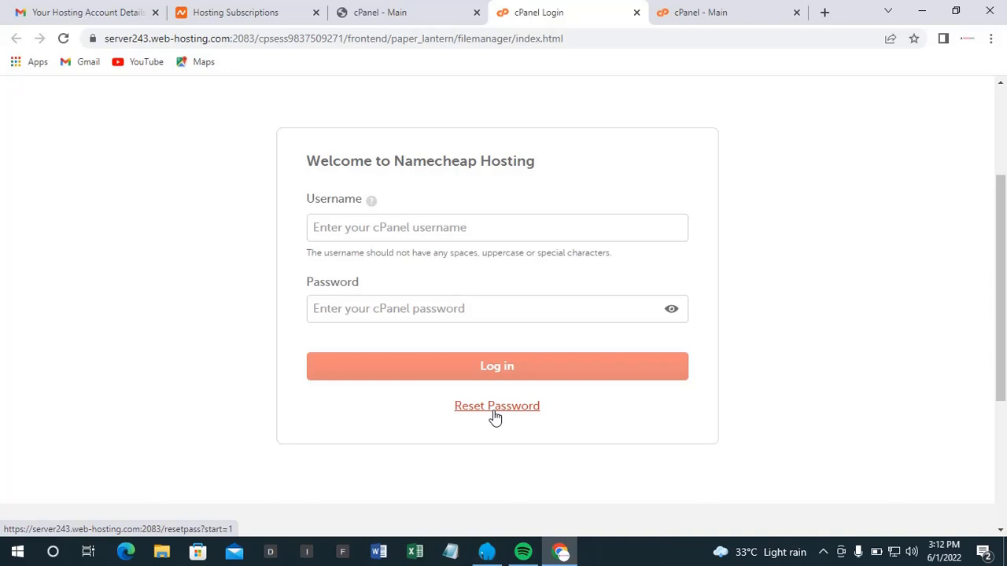
left_click(497, 405)
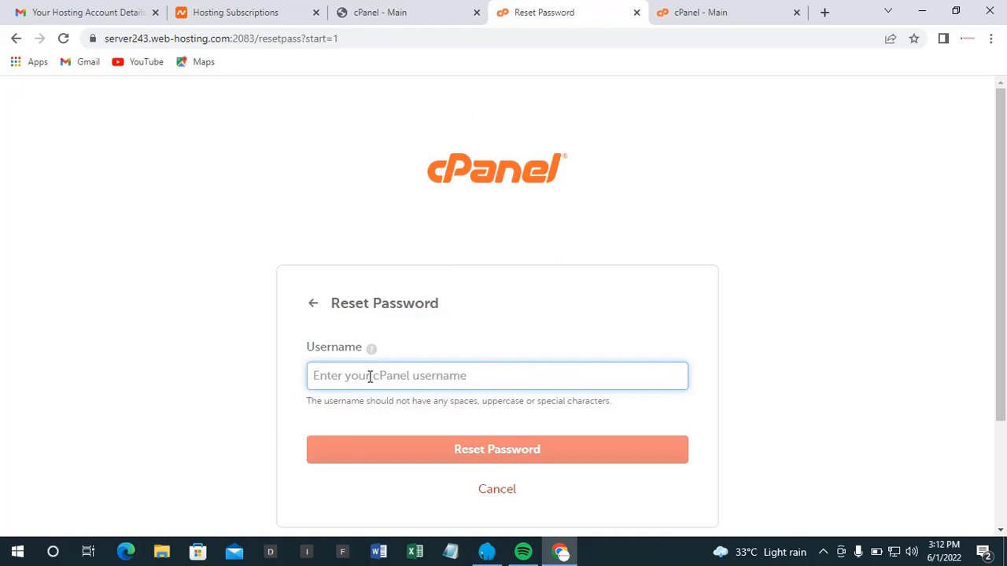
- Enter the cPanel username 'priblyym' into the Reset Password form
type("pric")
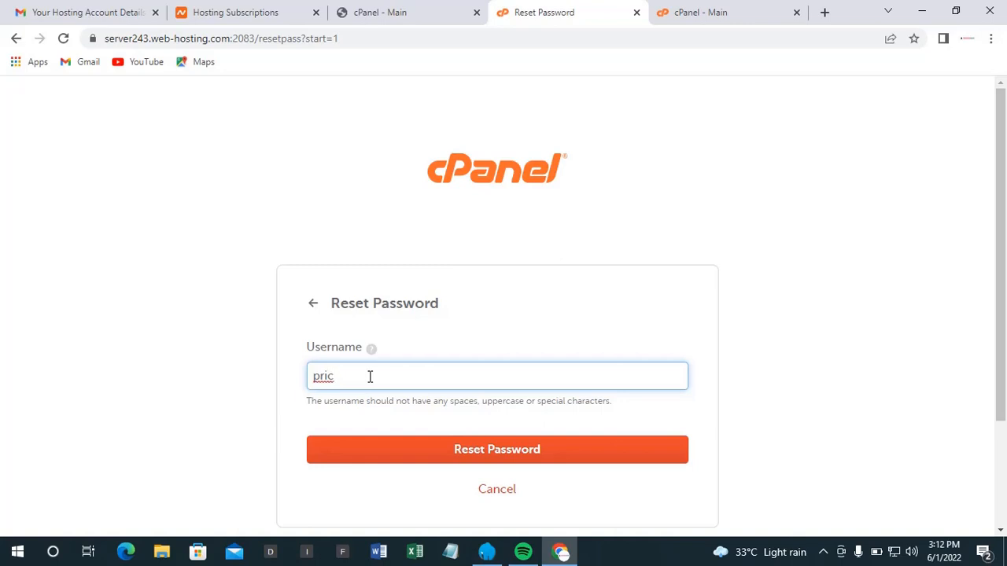
type("bly")
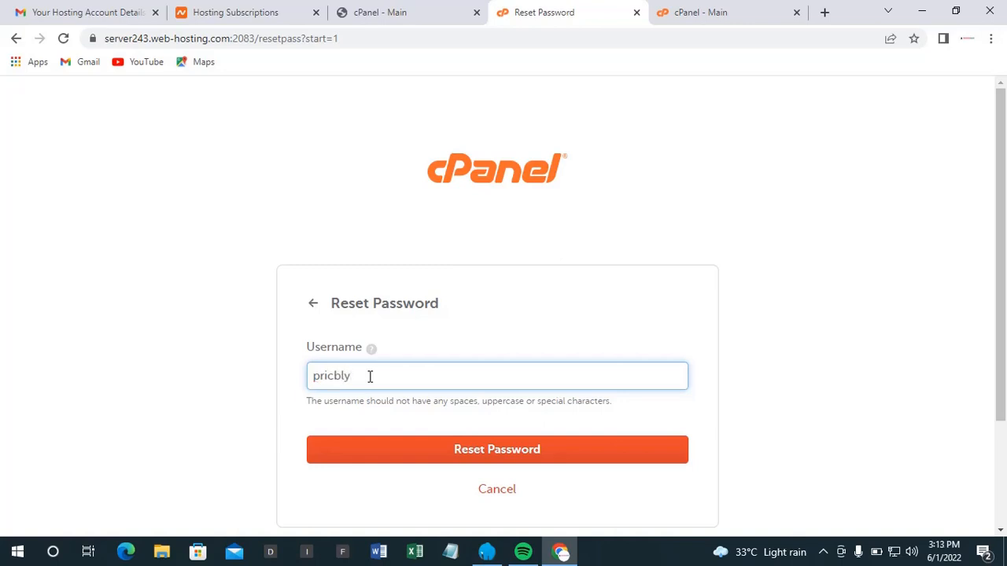
type("ym")
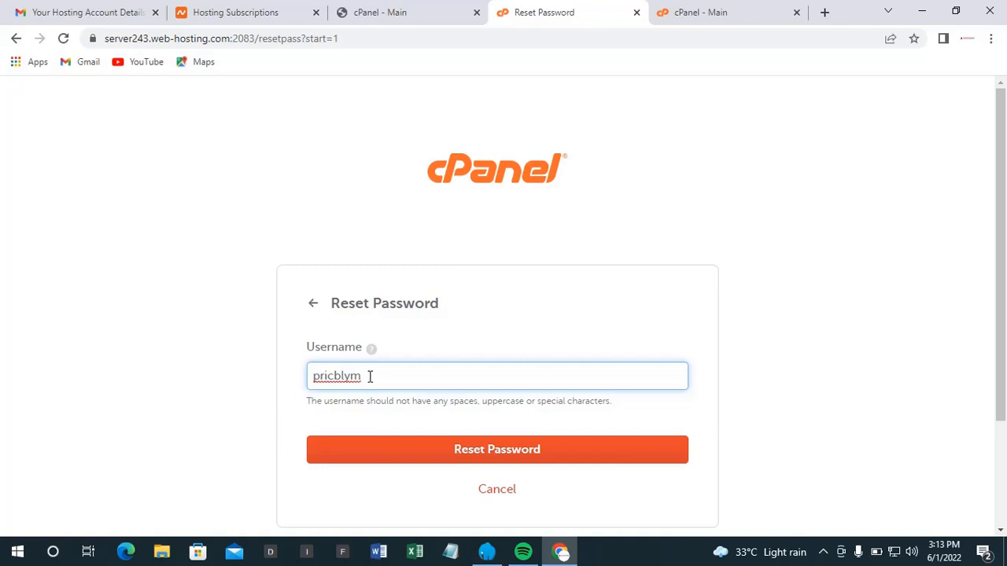
mouse_move(446, 452)
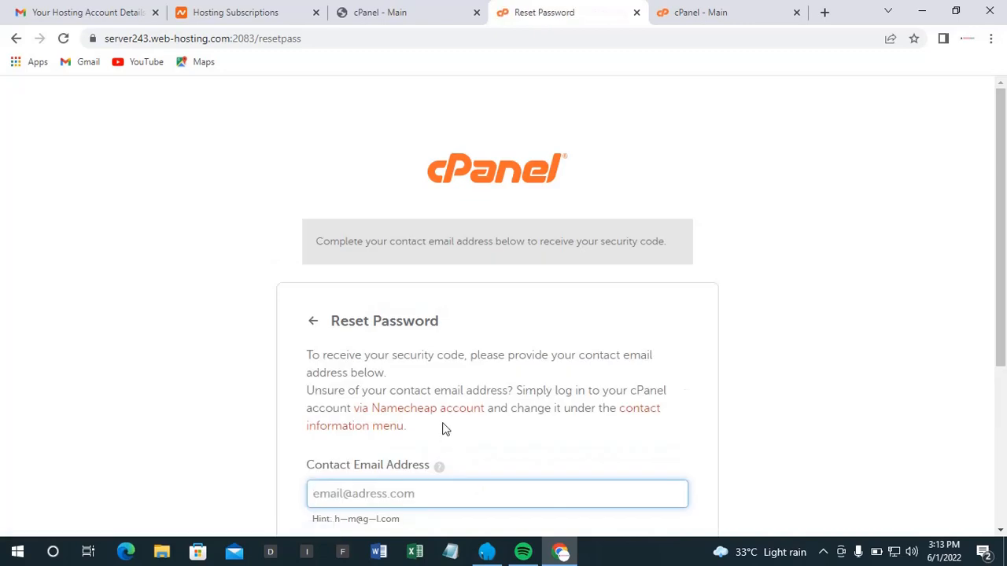
mouse_move(406, 382)
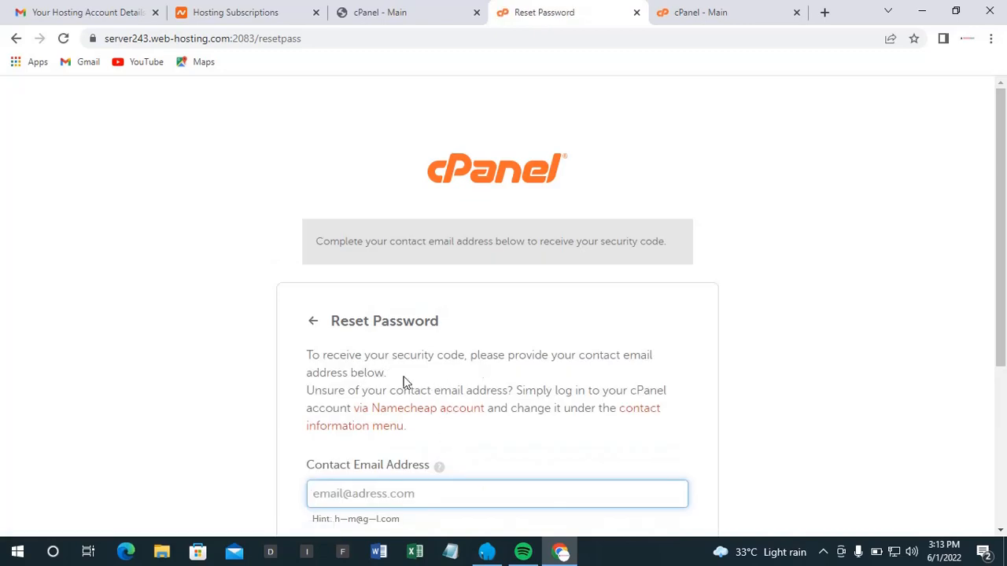
mouse_move(365, 395)
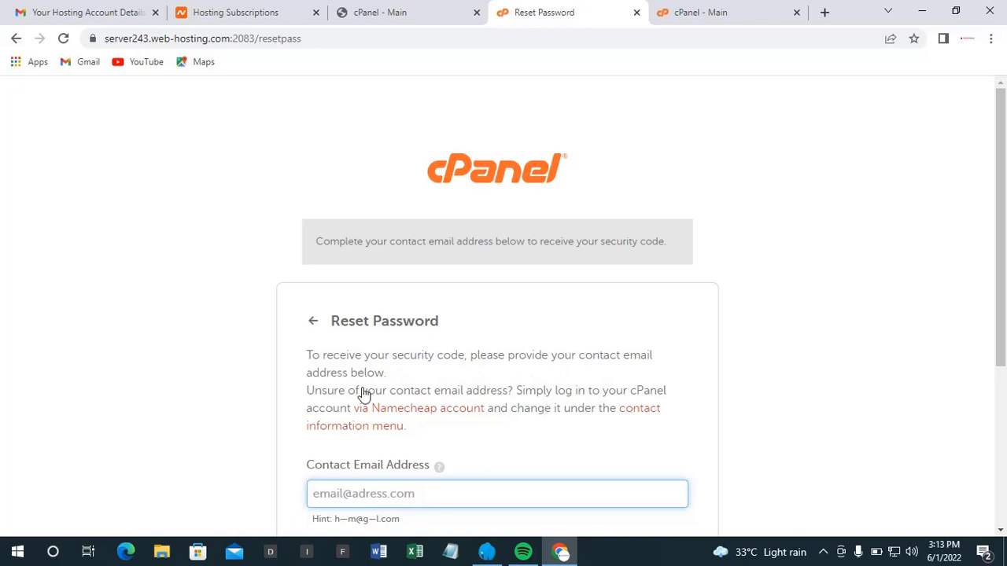
mouse_move(359, 512)
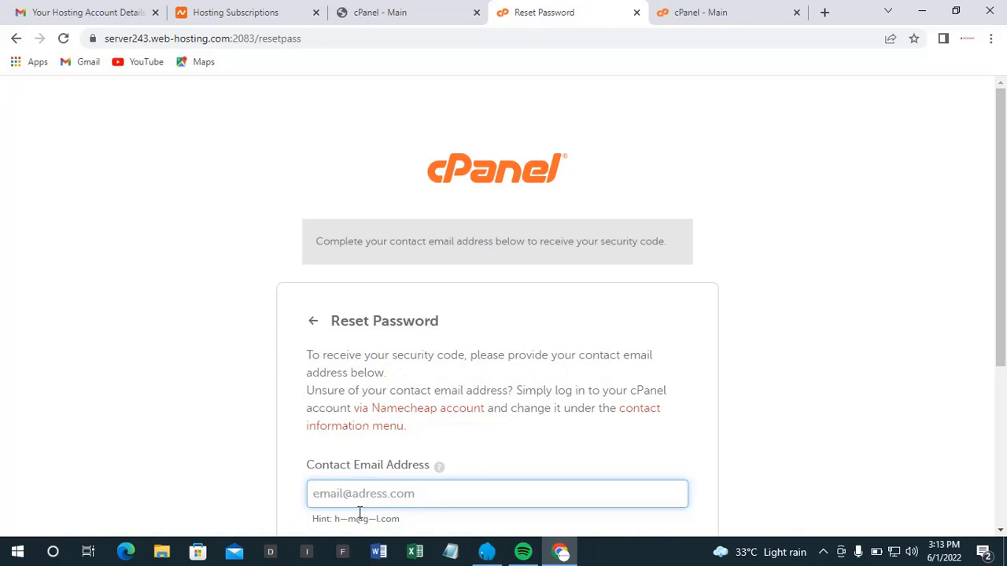
- Fill the contact email from autofill and send the security code request
left_click(498, 494)
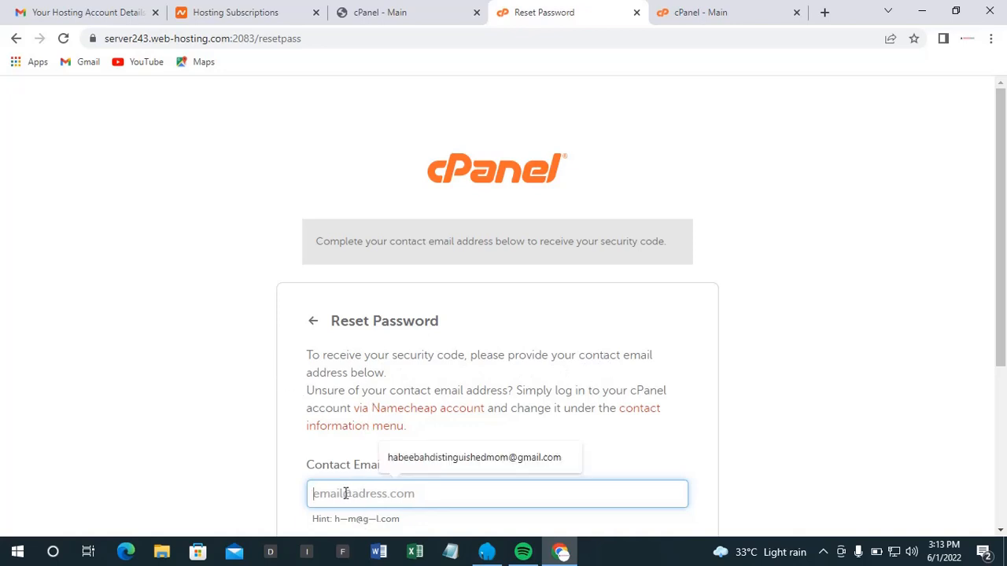
left_click(479, 456)
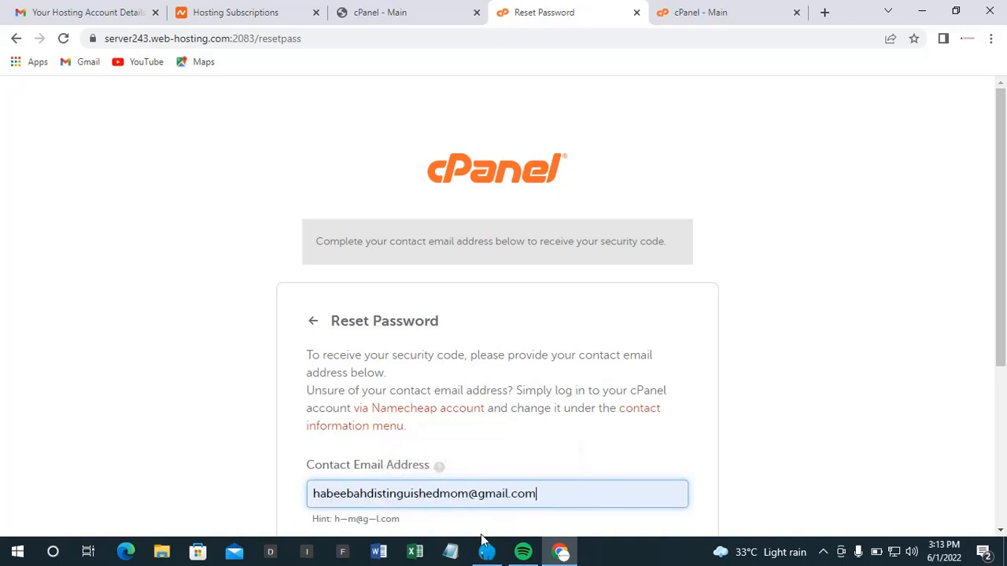
mouse_move(423, 529)
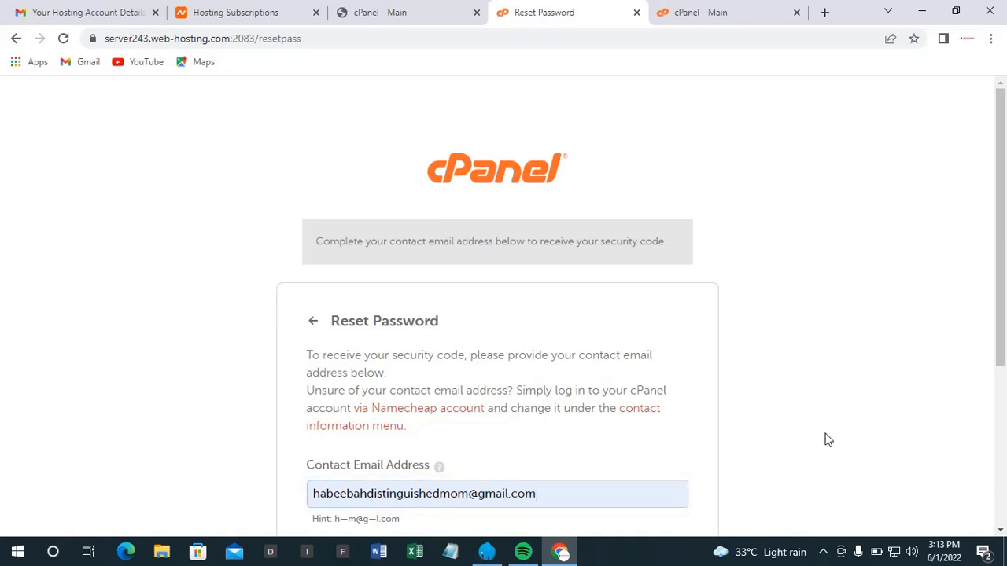
scroll("down", 3)
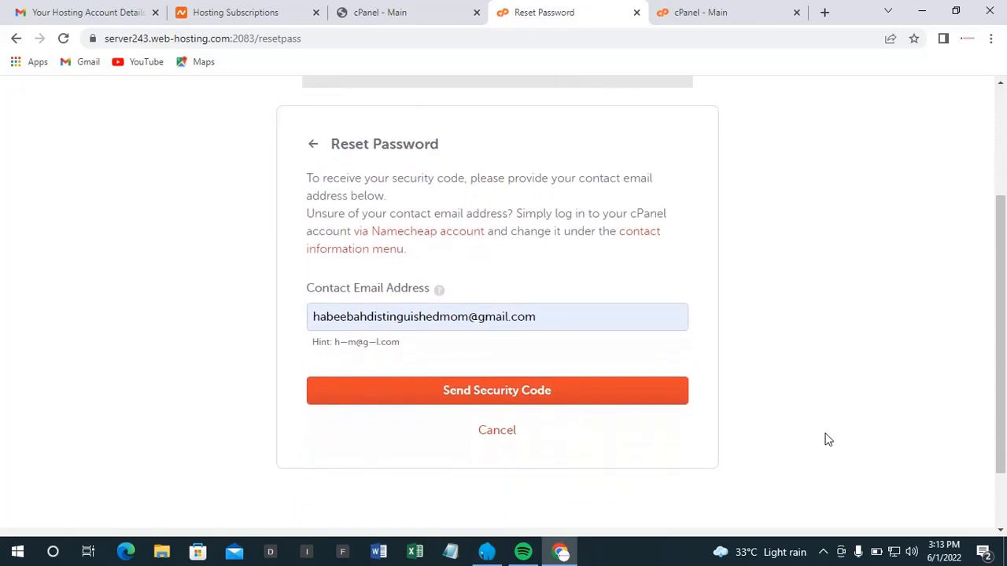
left_click(497, 390)
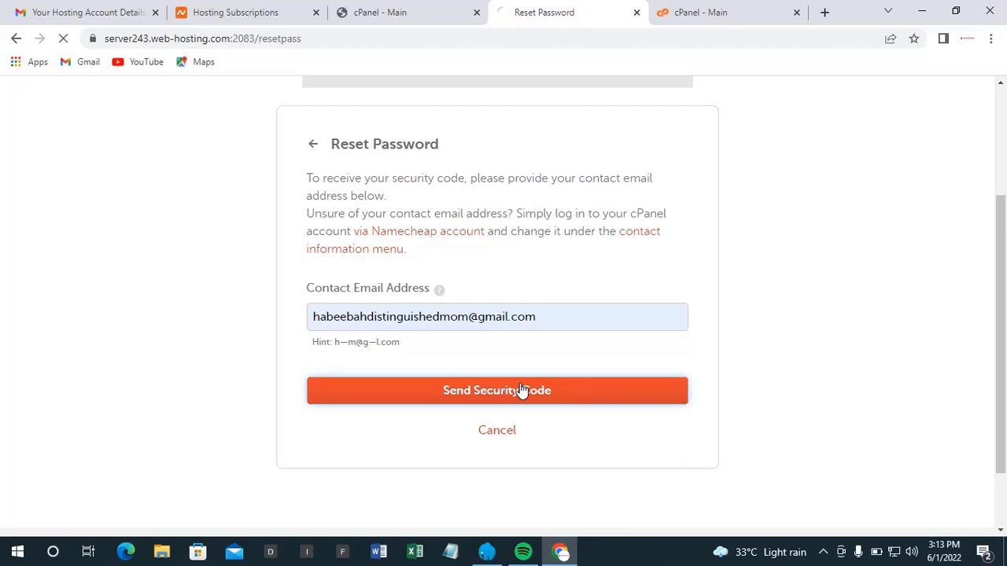
left_click(497, 390)
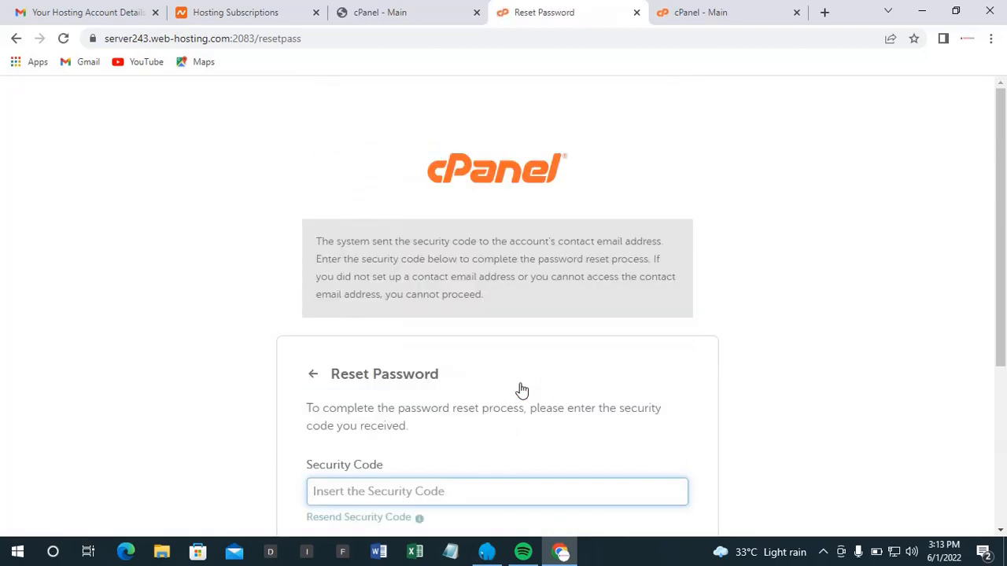
mouse_move(270, 497)
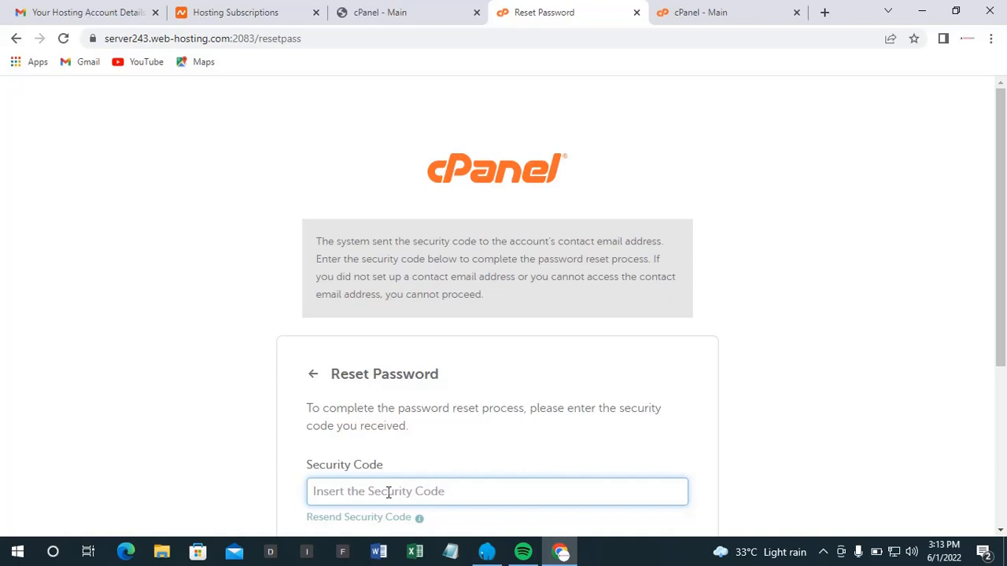
left_click(497, 491)
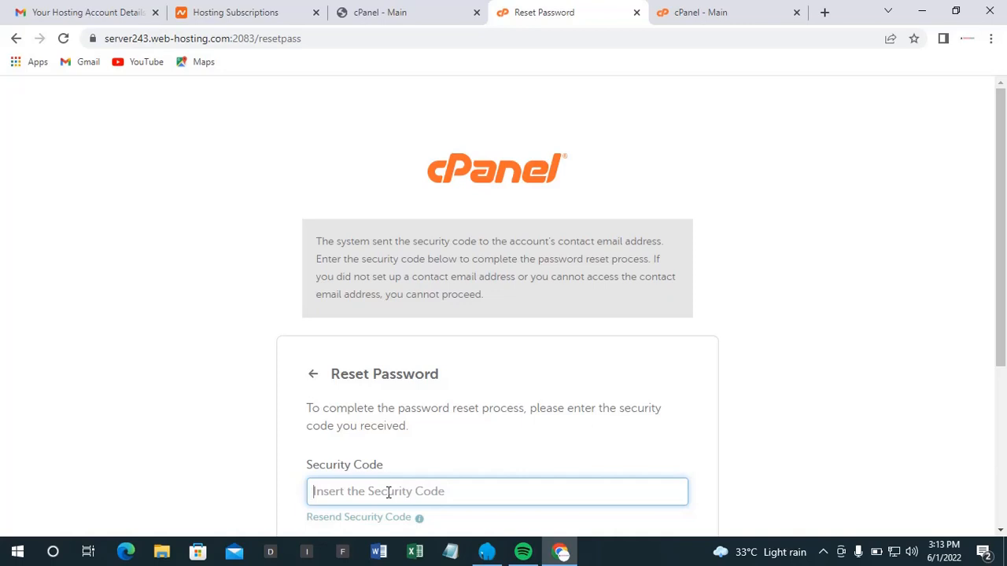
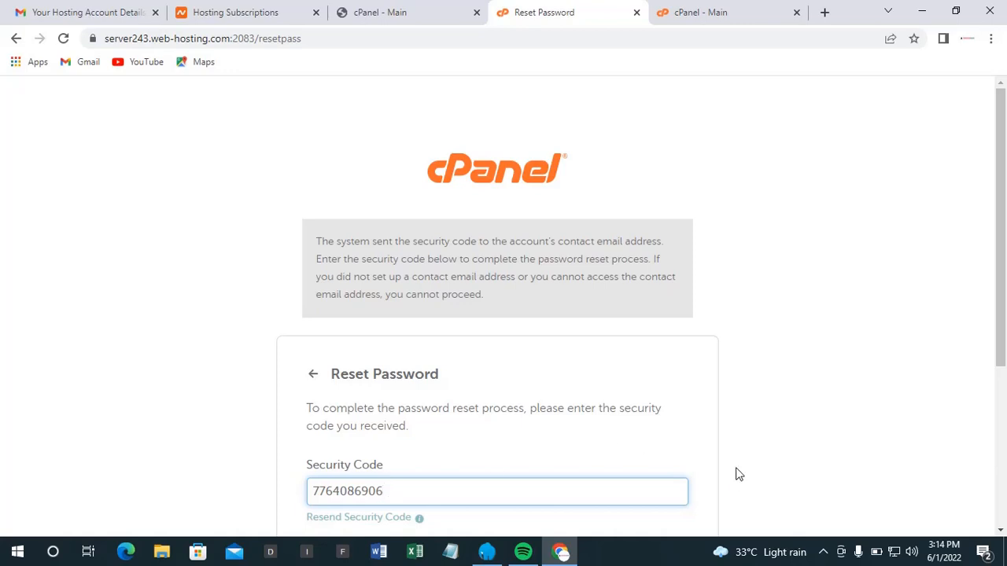
scroll("down", 3)
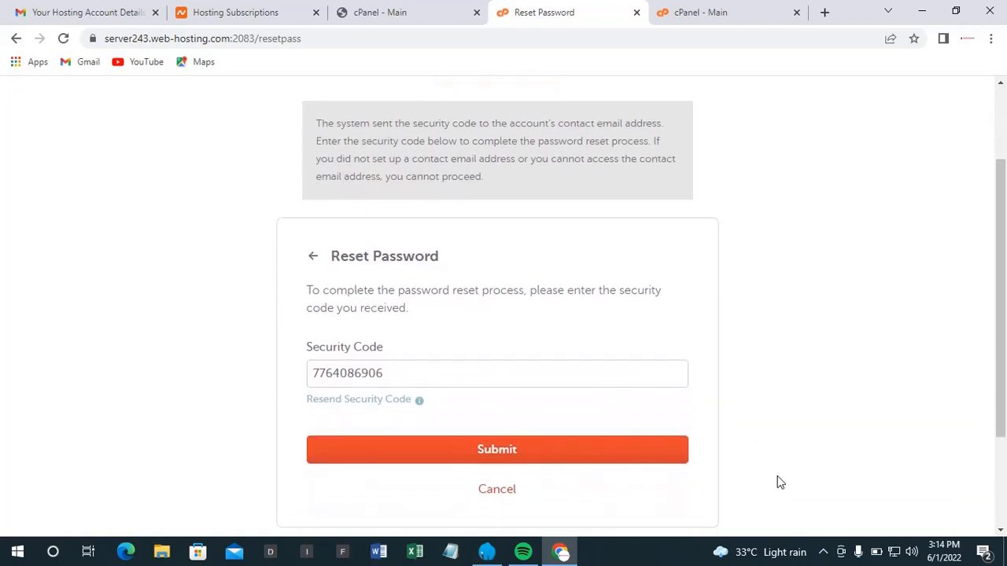
mouse_move(635, 456)
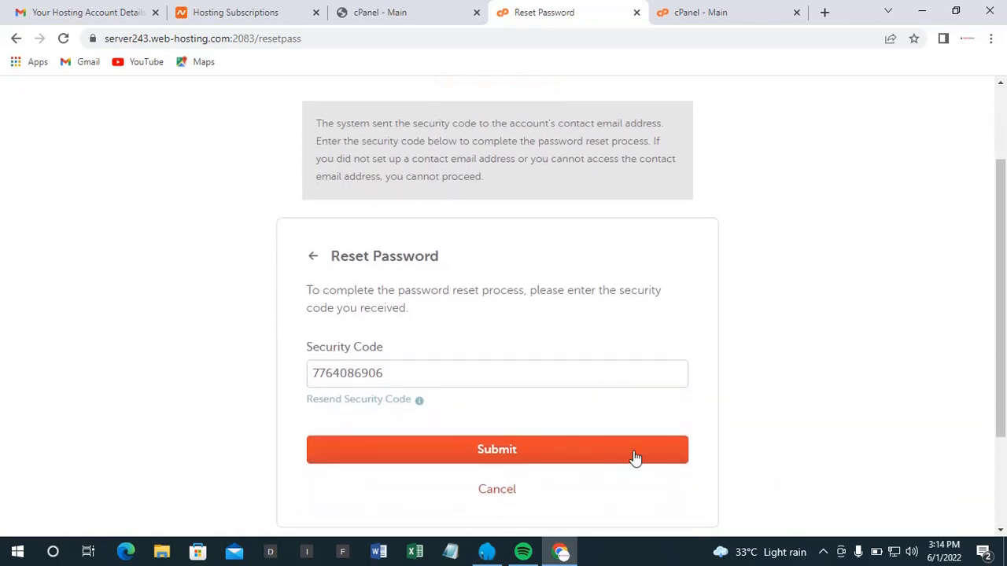
left_click(497, 450)
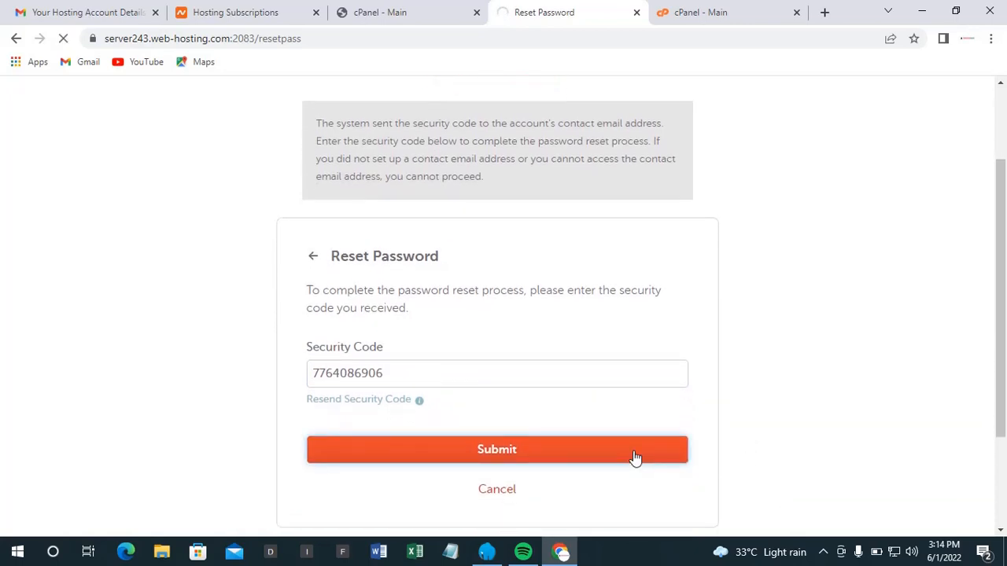
left_click(497, 450)
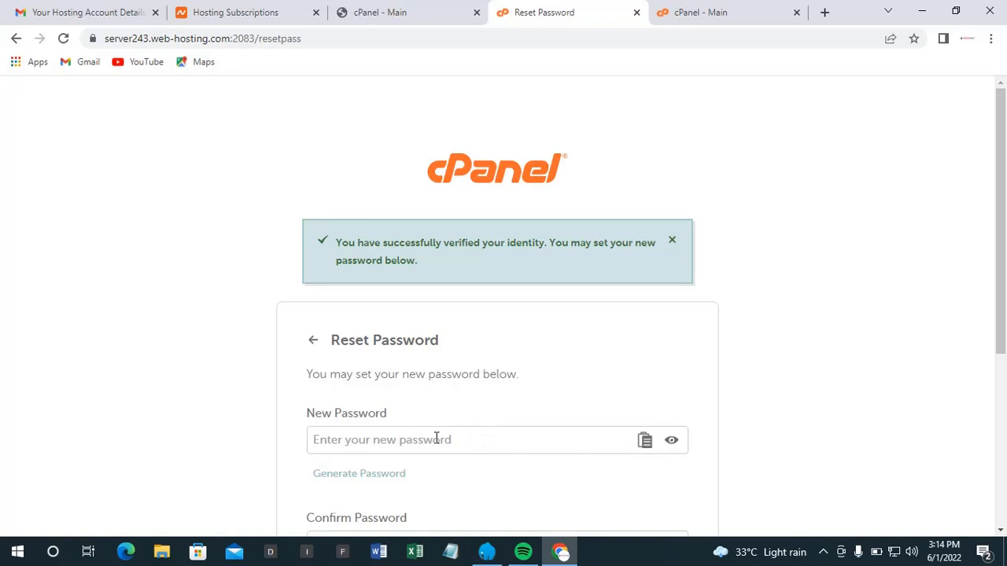
- Enter the new password in both fields and set it as the account password
left_click(409, 441)
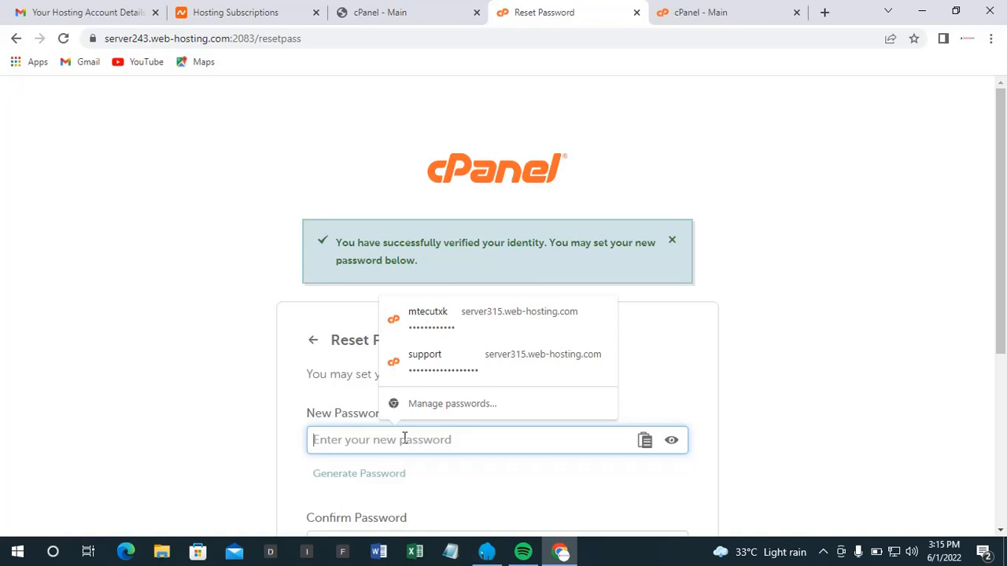
type("x")
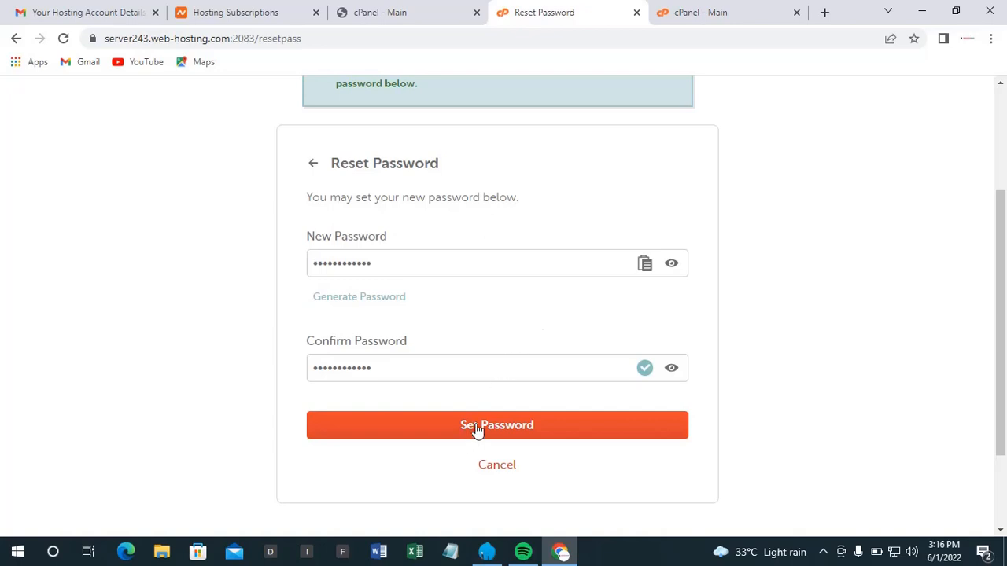
left_click(497, 425)
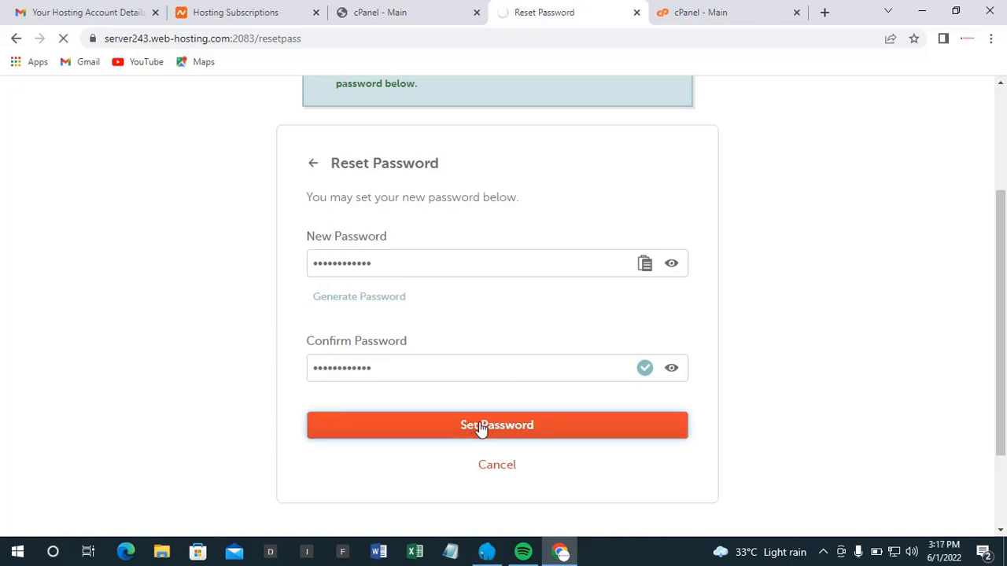
left_click(497, 425)
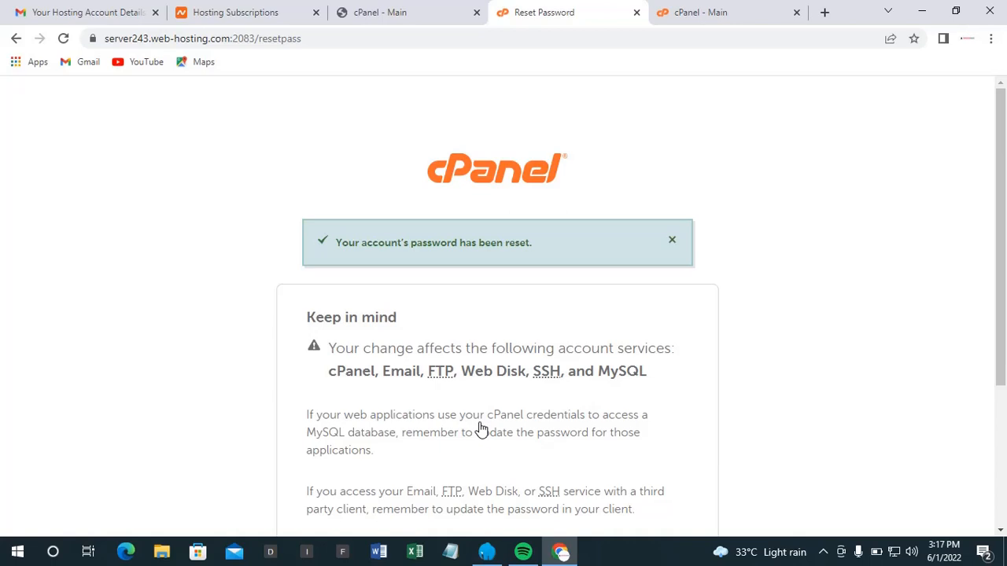
scroll("down", 3)
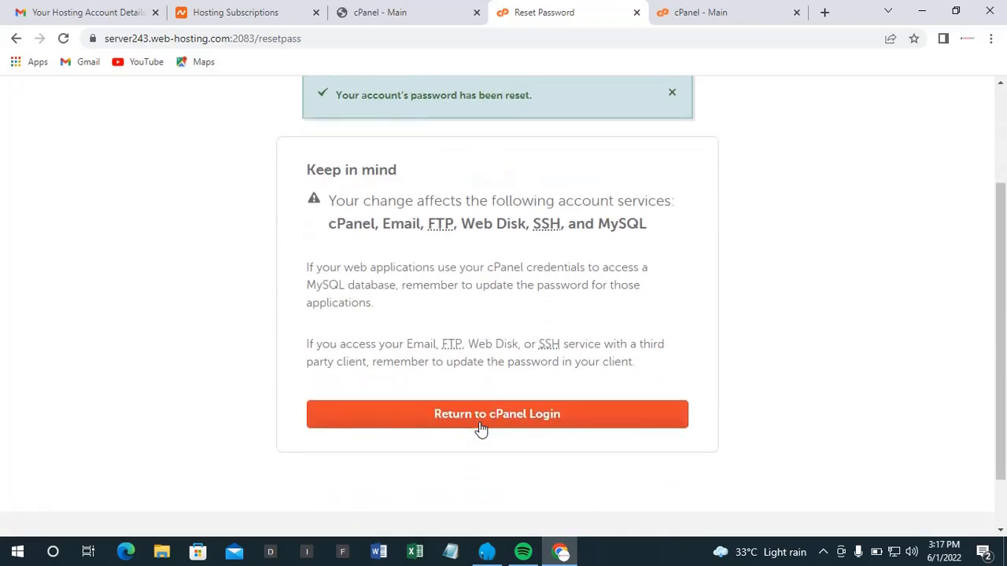
mouse_move(487, 424)
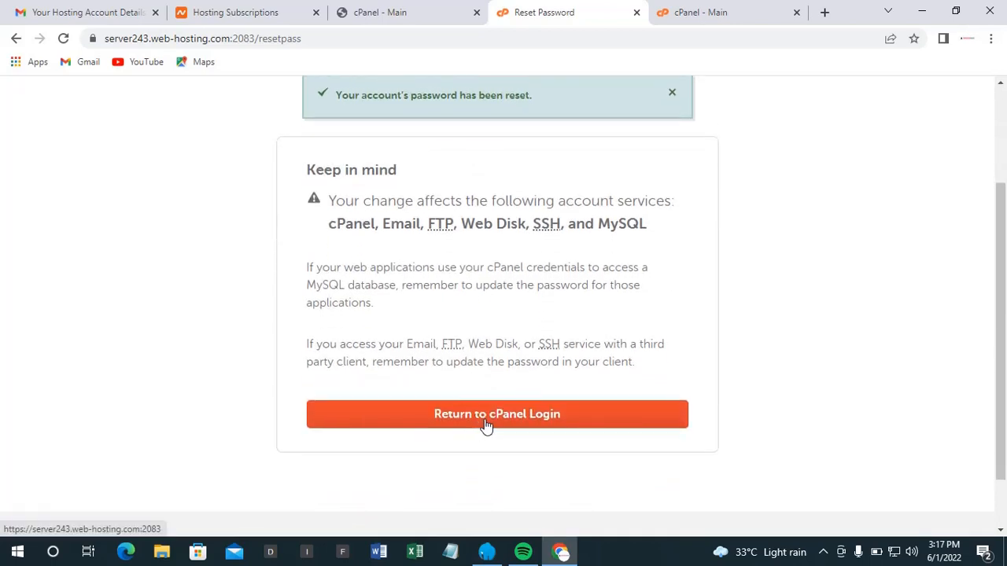
left_click(497, 414)
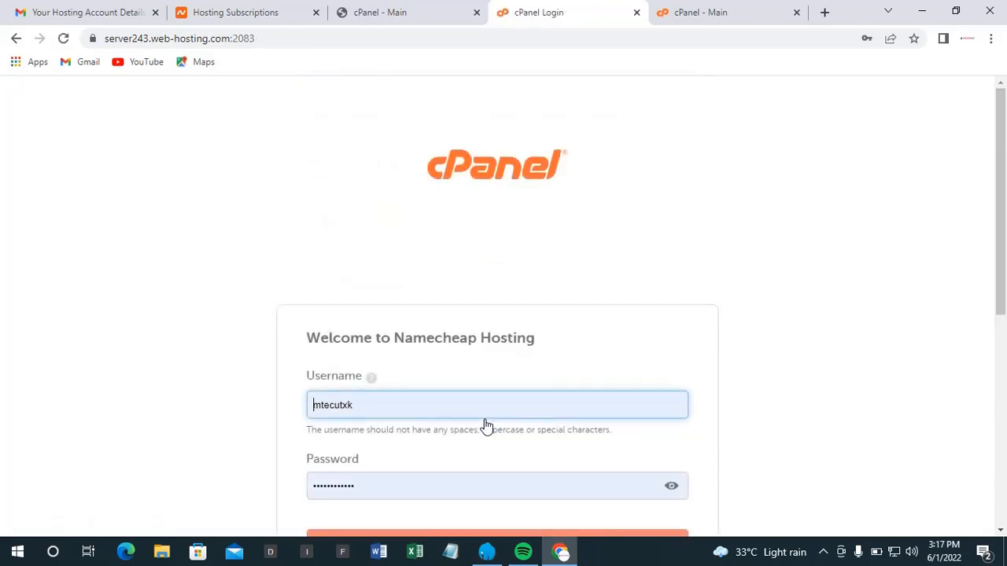
left_click(497, 404)
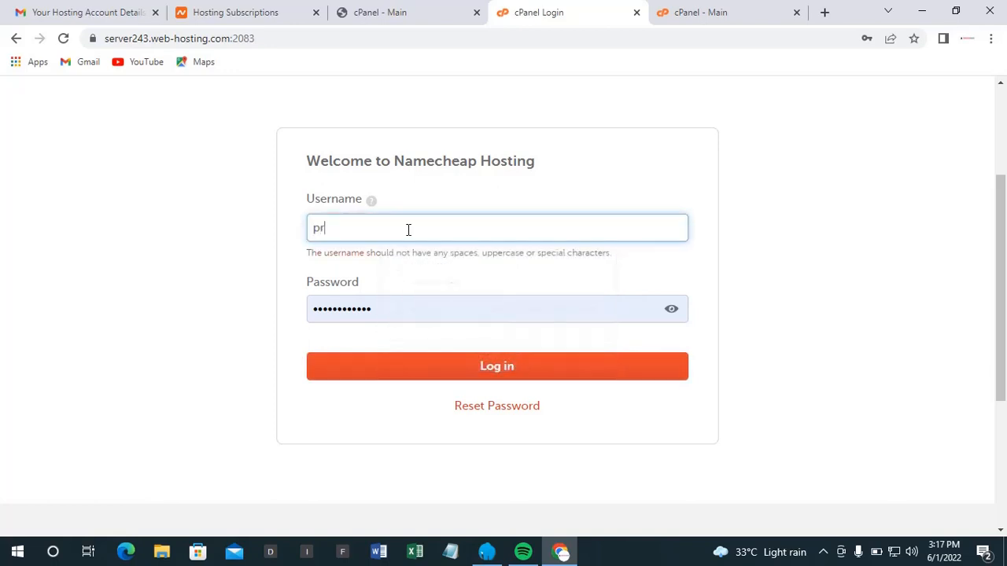
type("icly")
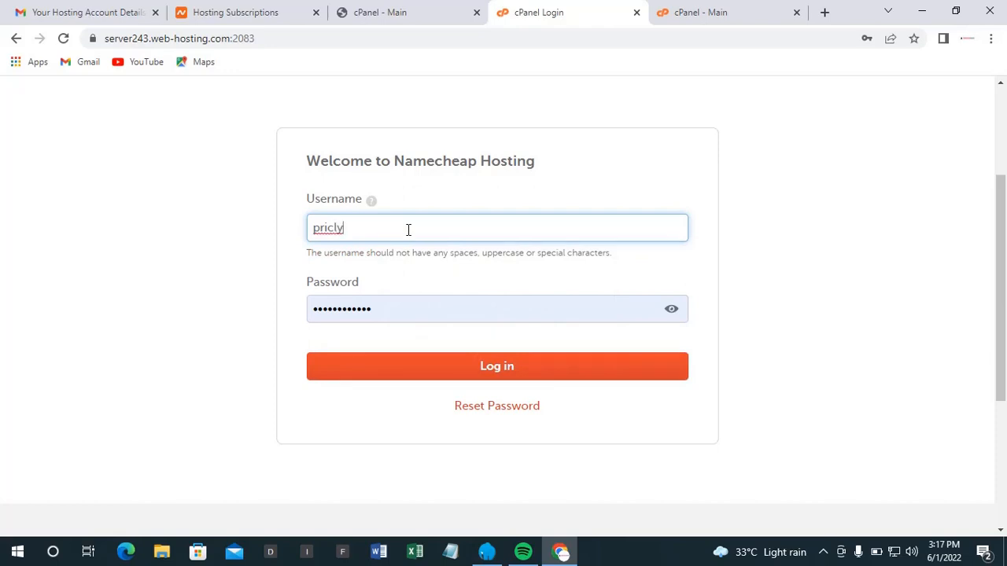
key("Backspace")
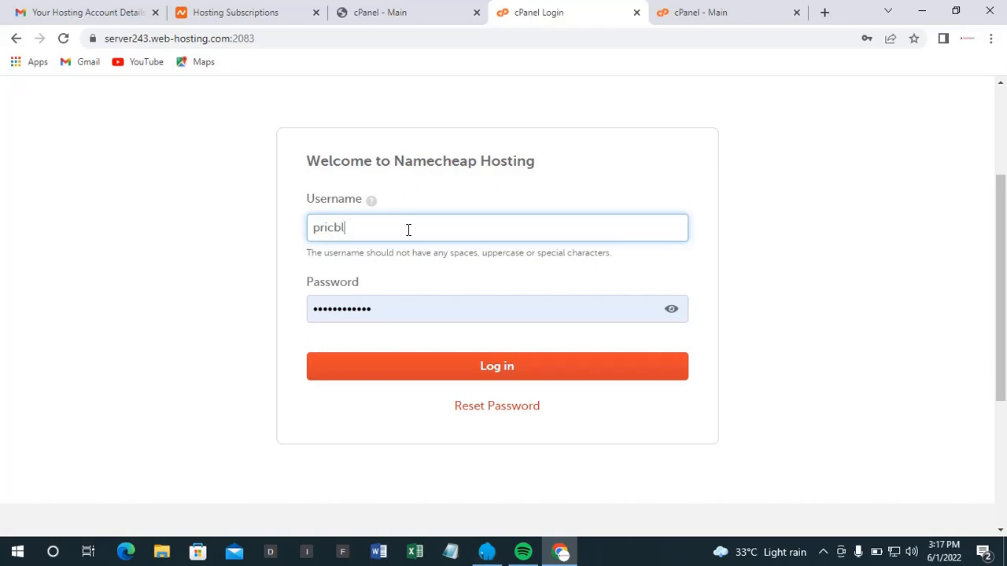
type("ym")
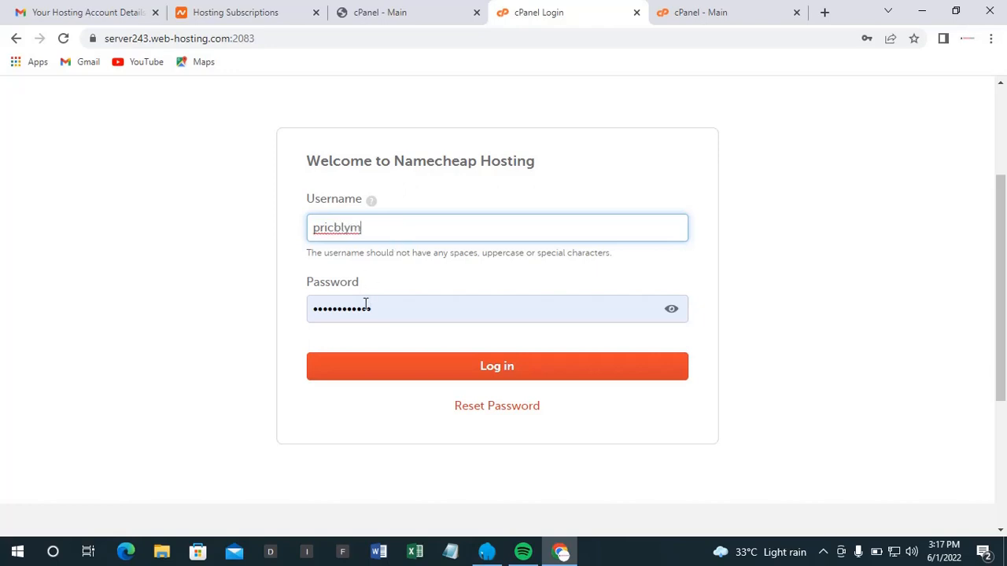
- Sign in to cPanel, confirming again after the IP-change warning
left_click(497, 365)
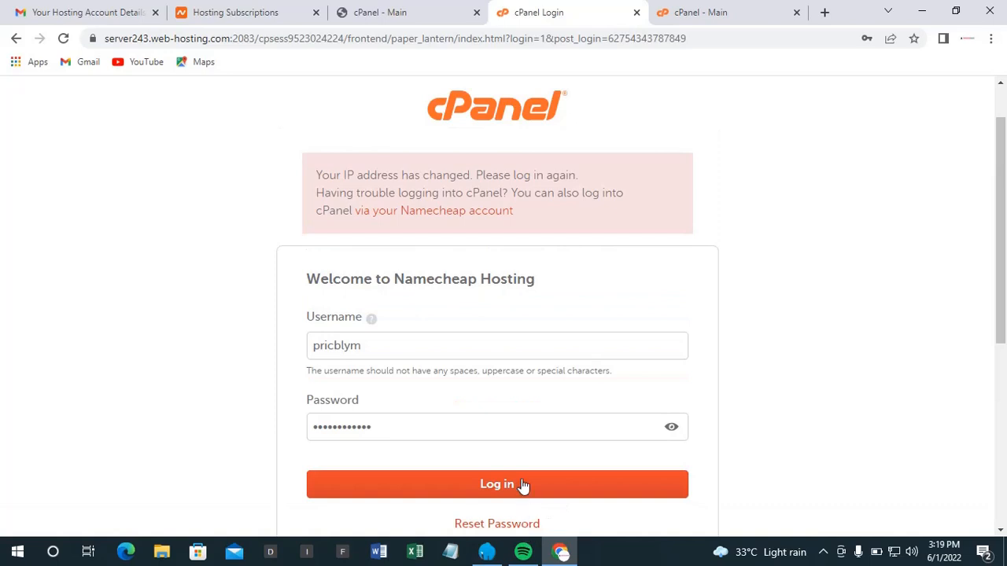
left_click(497, 485)
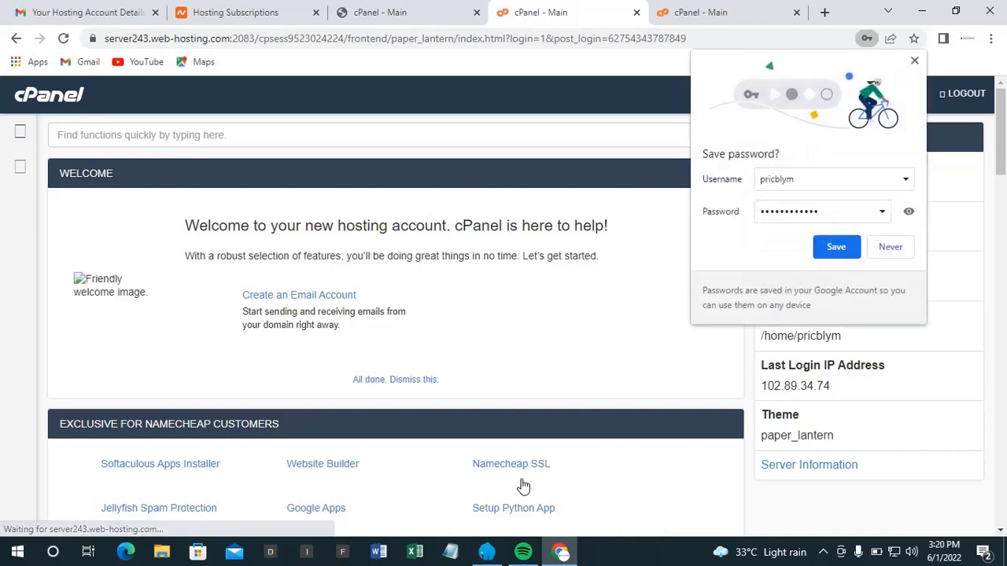
mouse_move(553, 482)
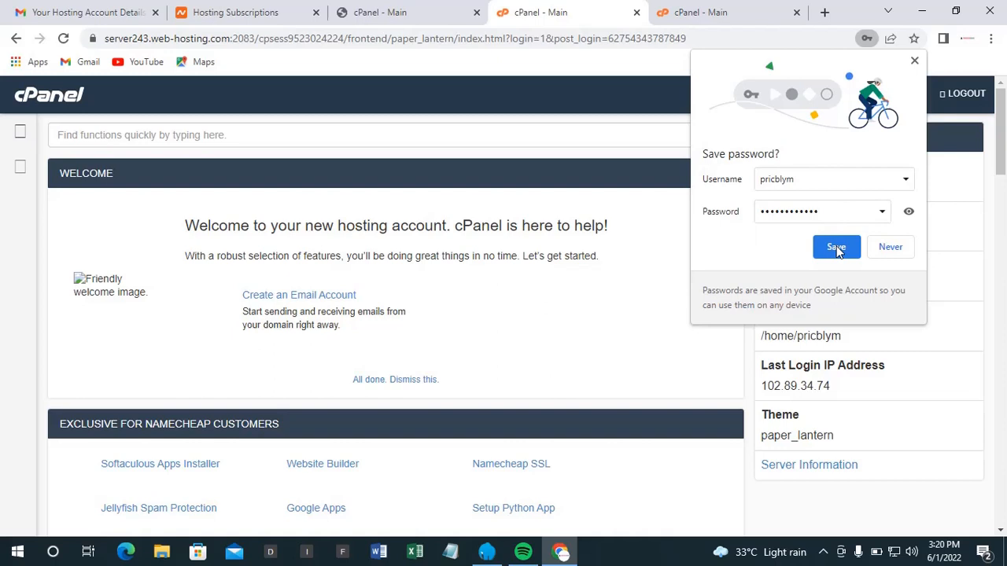
- Save the new cPanel password in Chrome and view the dashboard's Files and Email sections
left_click(837, 245)
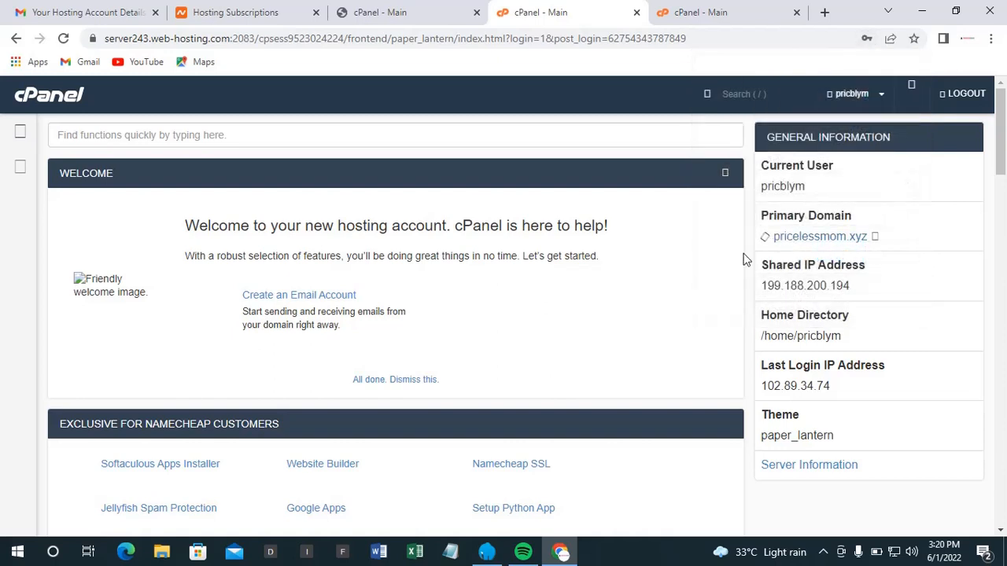
scroll("down", 3)
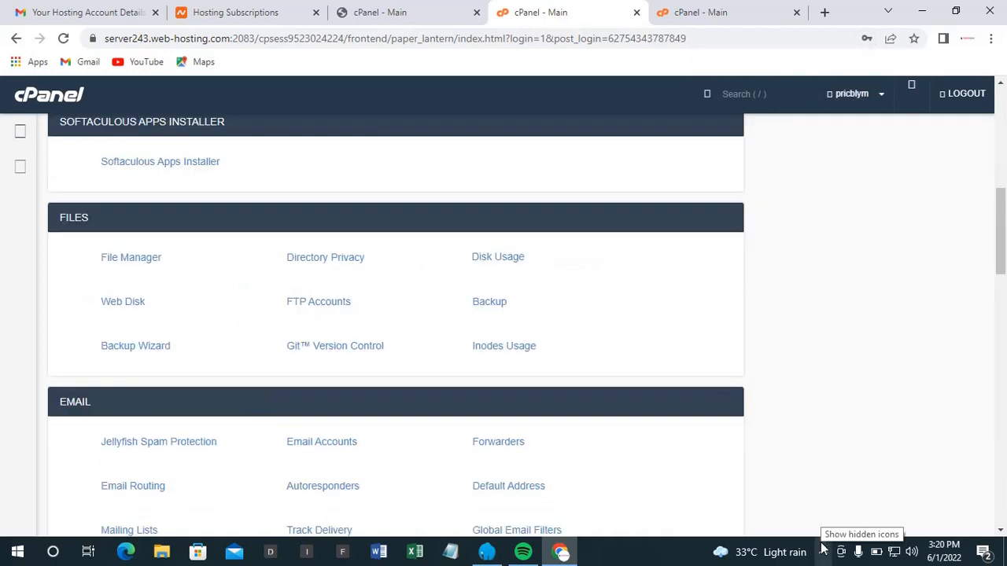
mouse_move(847, 406)
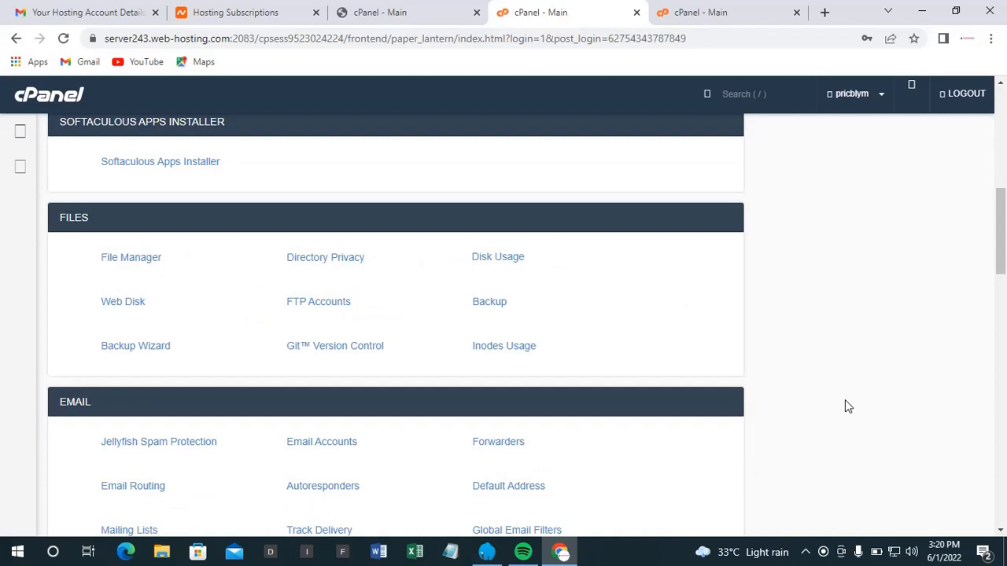
mouse_move(835, 422)
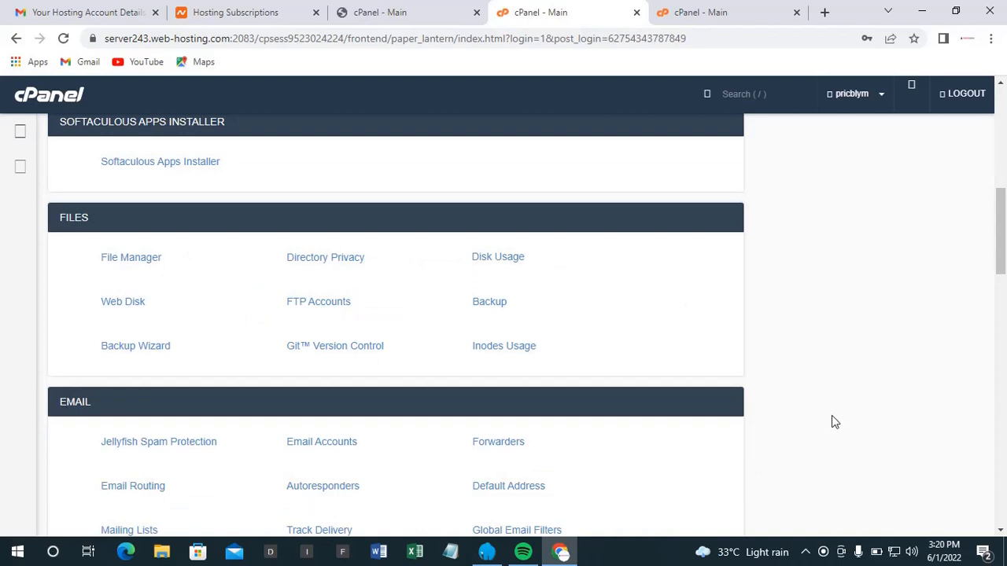
mouse_move(874, 226)
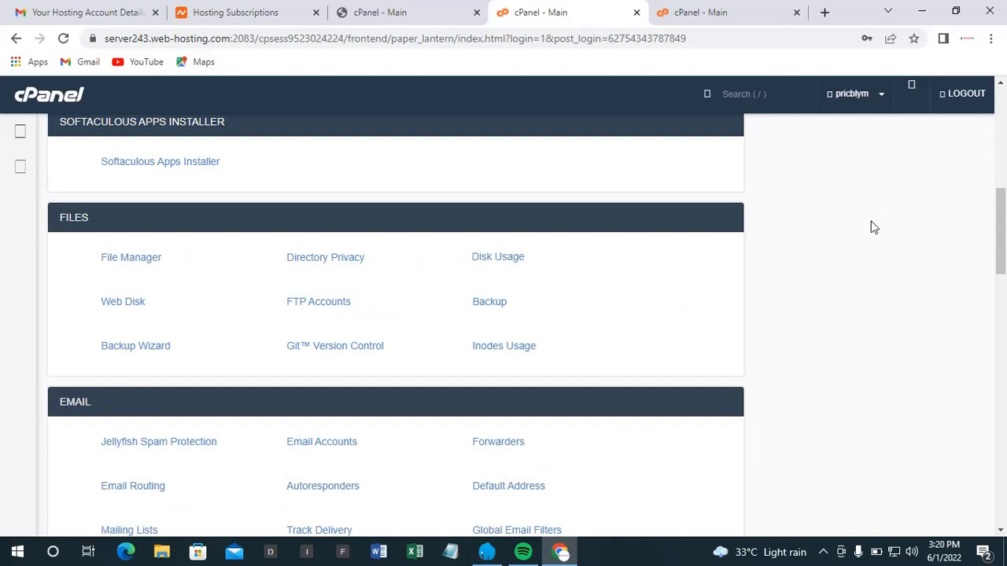